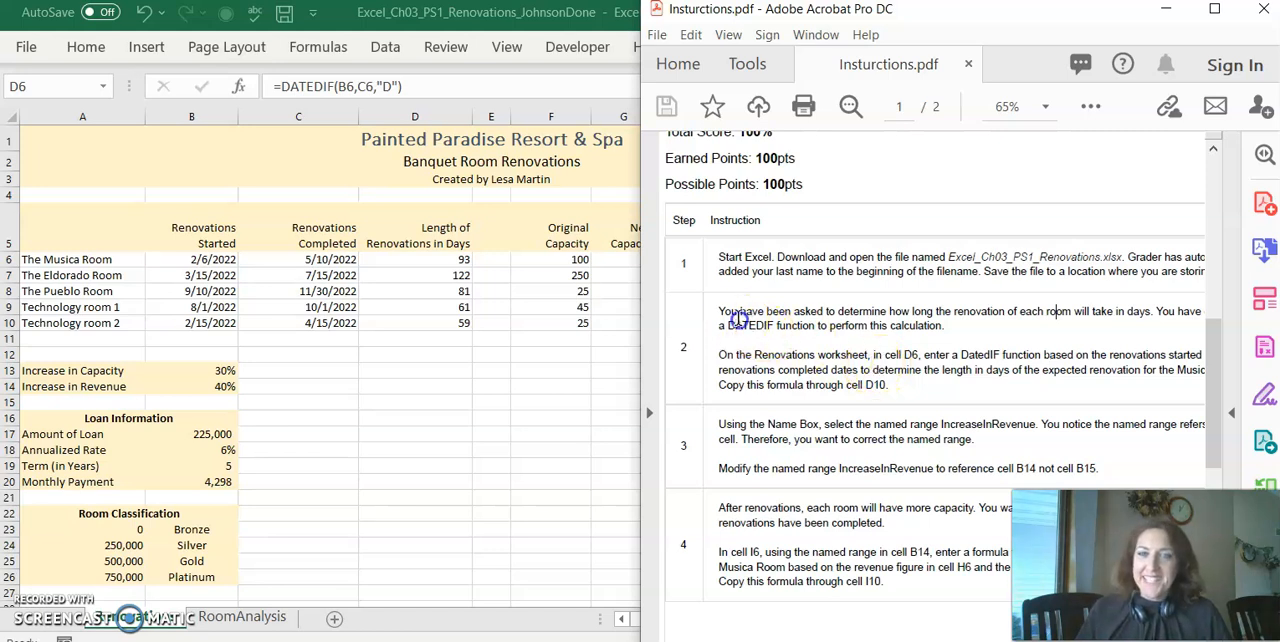
Step: Highlight step 2's text, then enter =DATEDIF(B6,C6,"D") in D6, giving 93 days
{"action": "left_click_drag", "start_coordinate": [738, 311], "coordinate": [883, 311]}
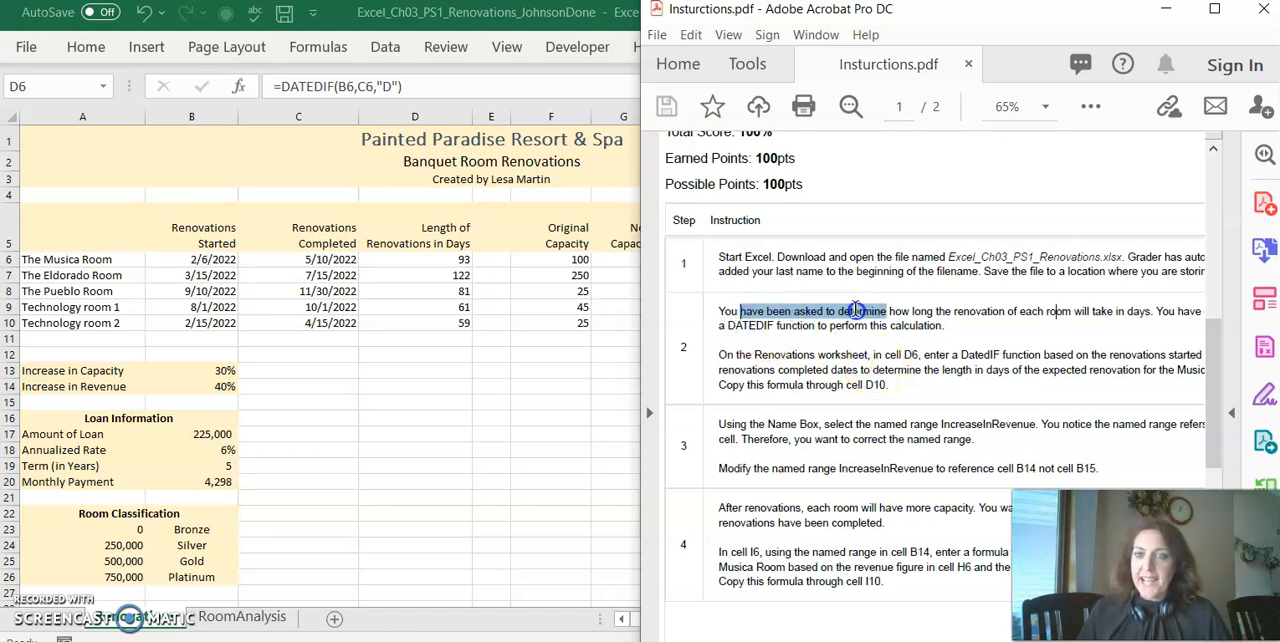
{"action": "left_click_drag", "start_coordinate": [835, 311], "coordinate": [1005, 311]}
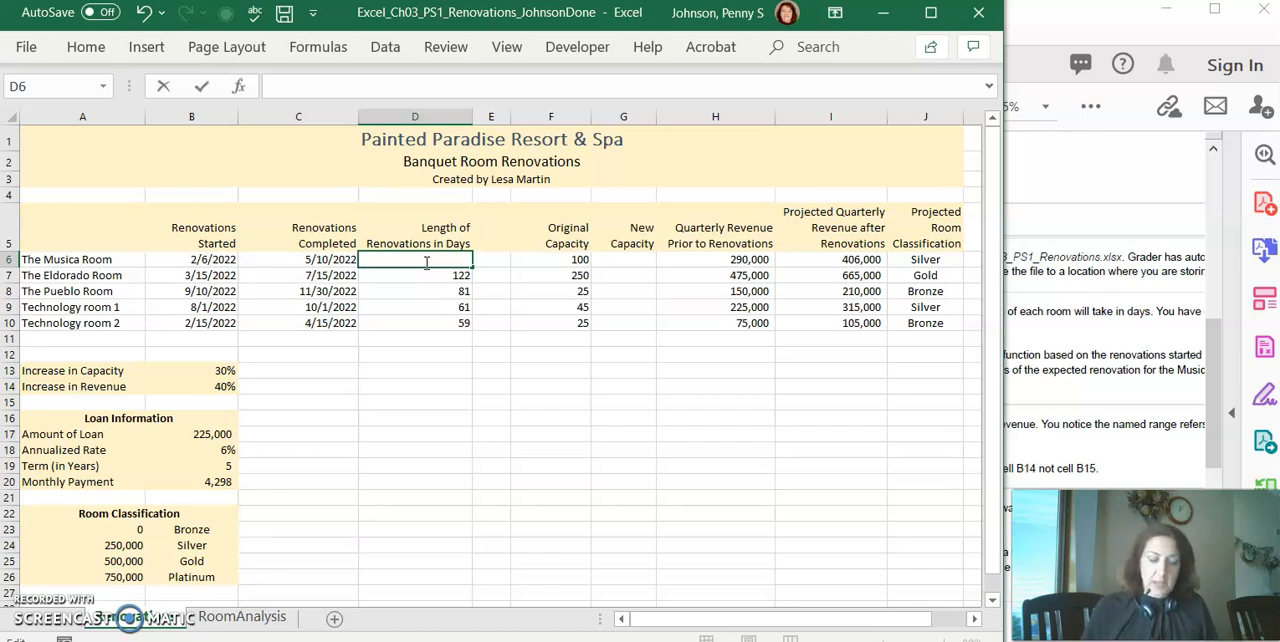
{"action": "type", "text": "=date"}
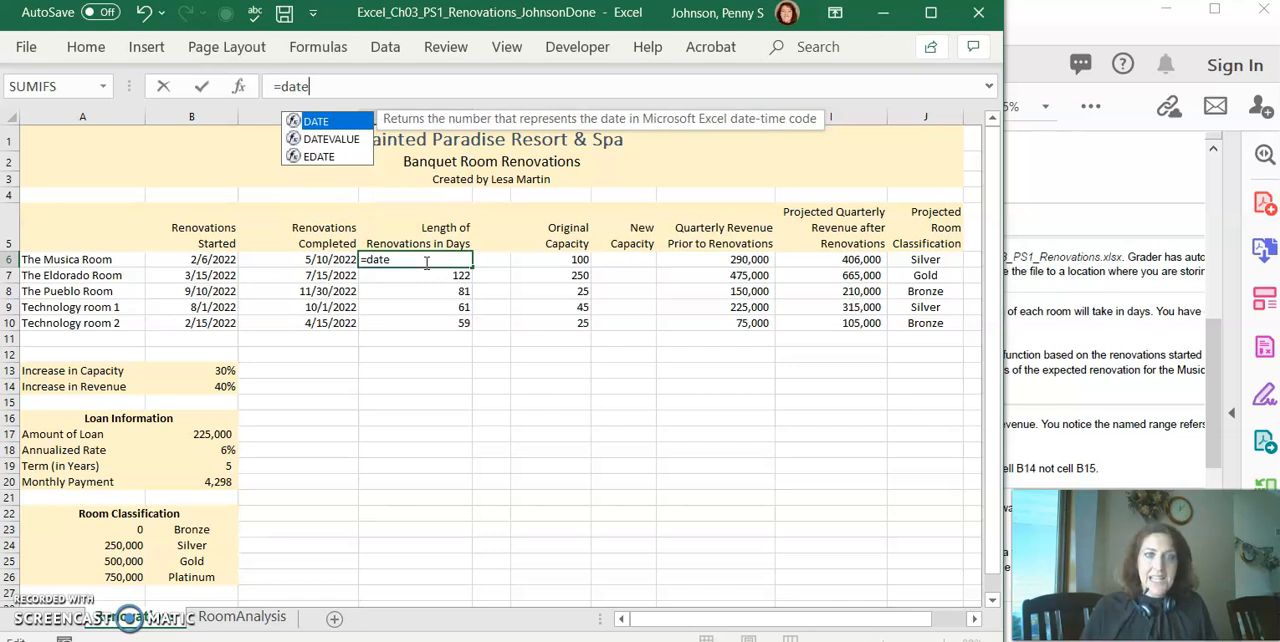
{"action": "type", "text": "if"}
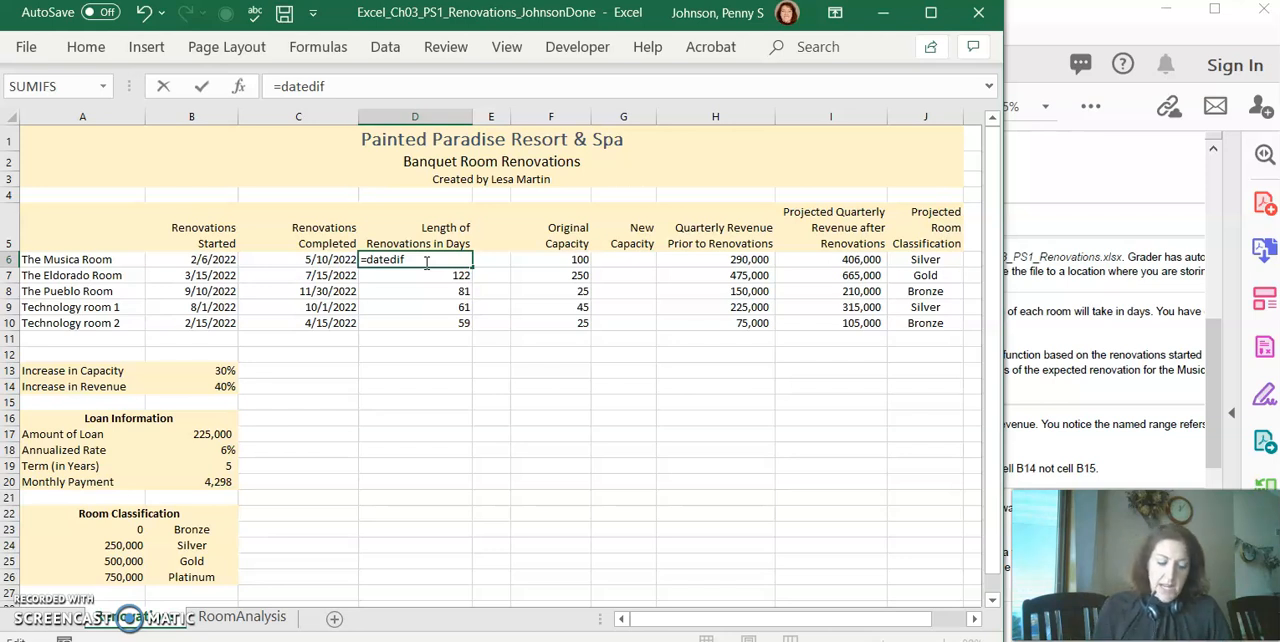
{"action": "type", "text": "("}
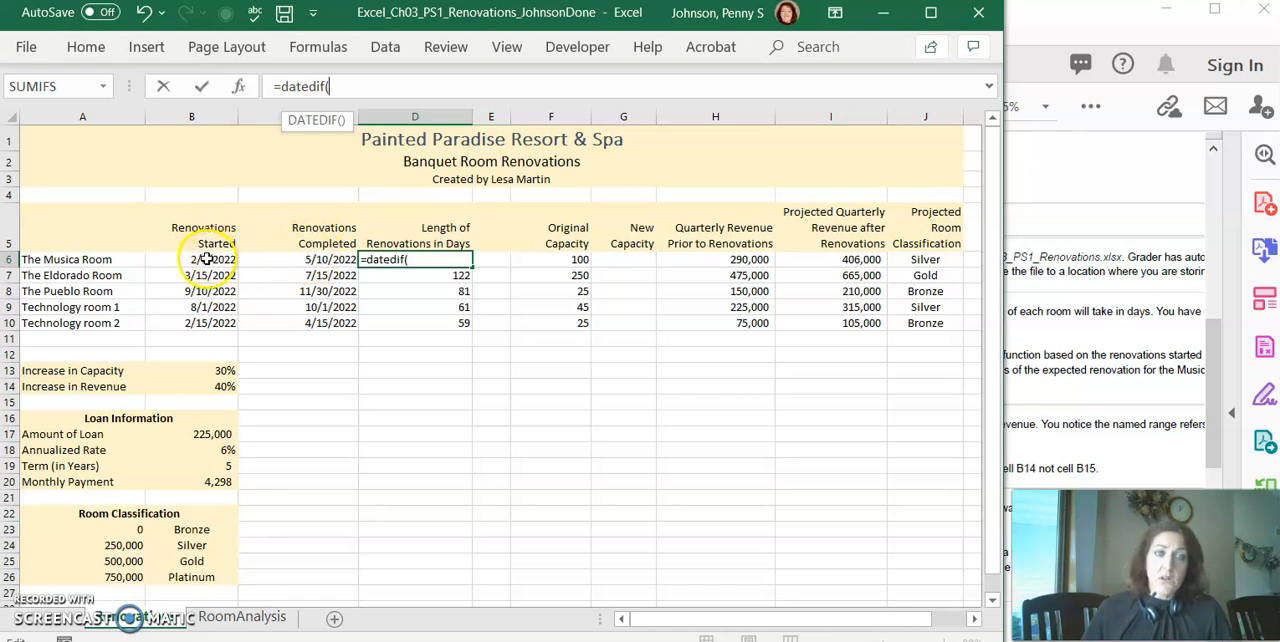
{"action": "left_click", "coordinate": [191, 259]}
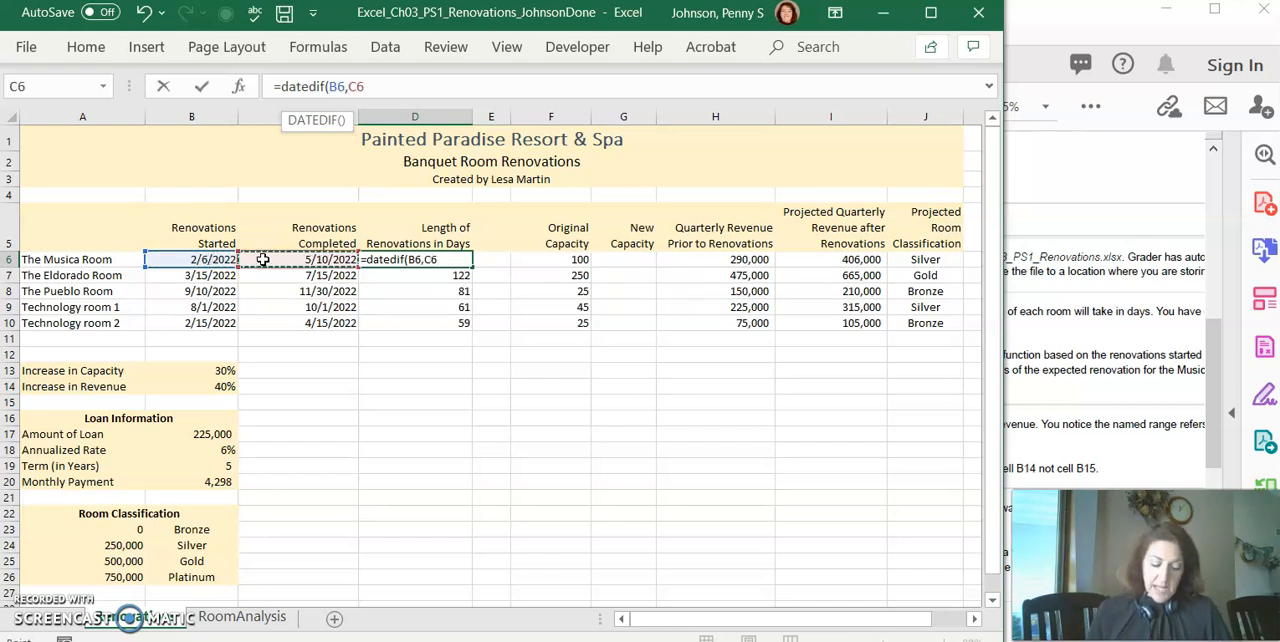
{"action": "type", "text": ","}
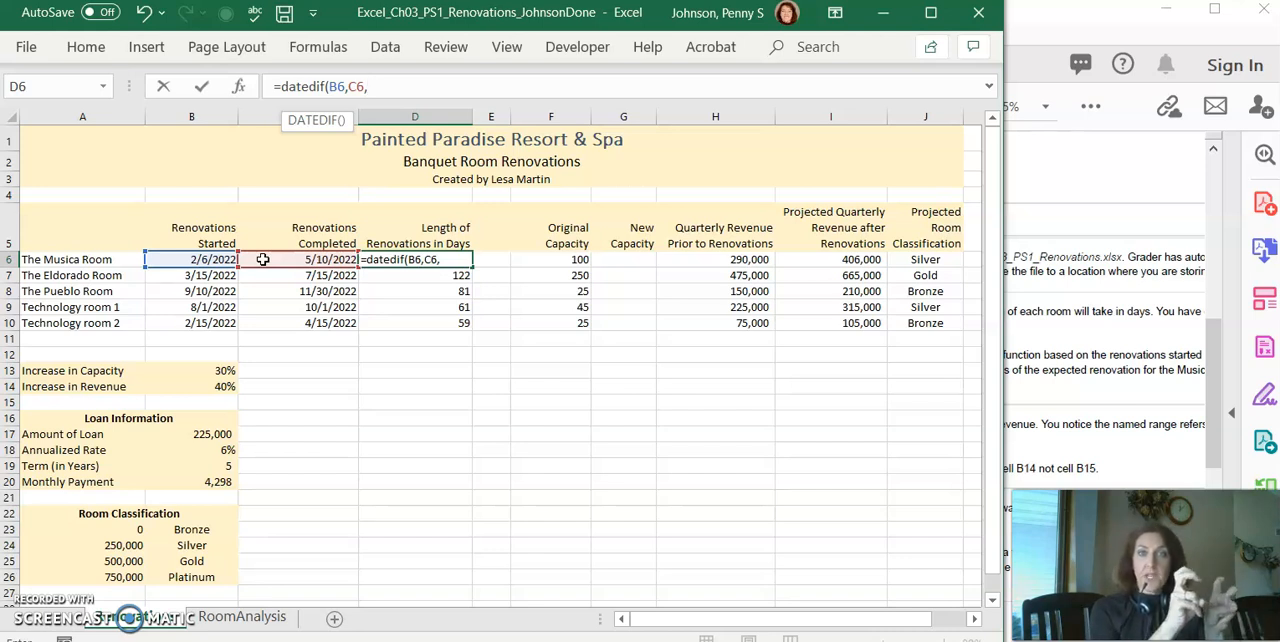
{"action": "type", "text": "\""}
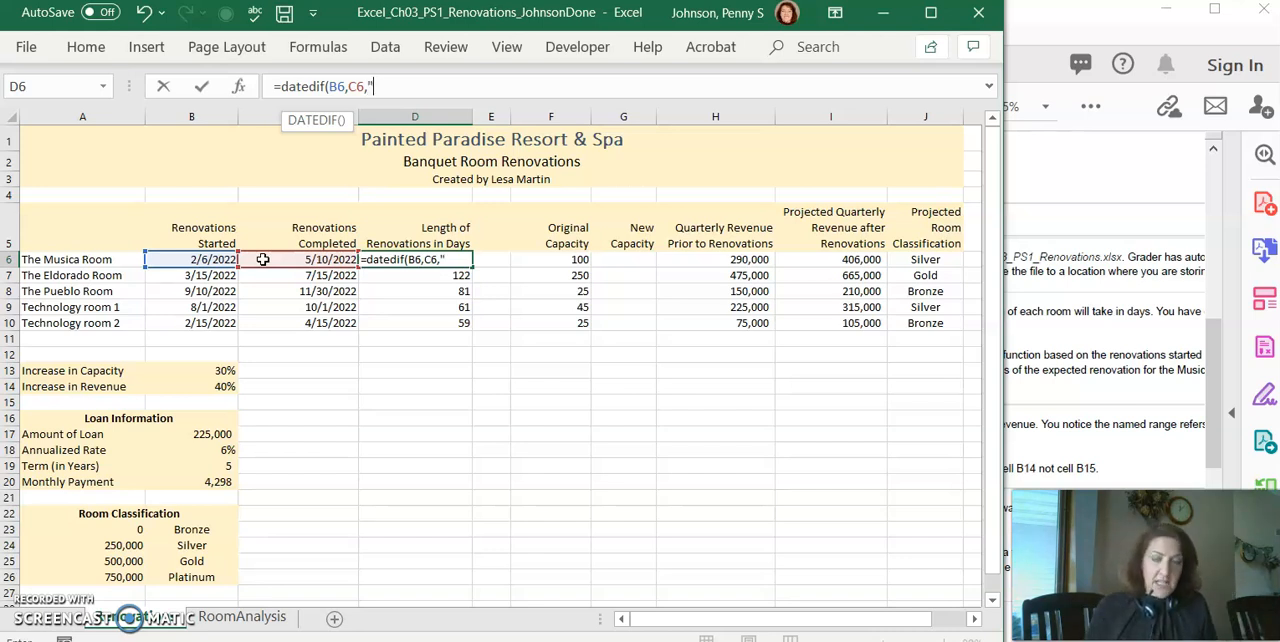
{"action": "type", "text": "DATEDIF"}
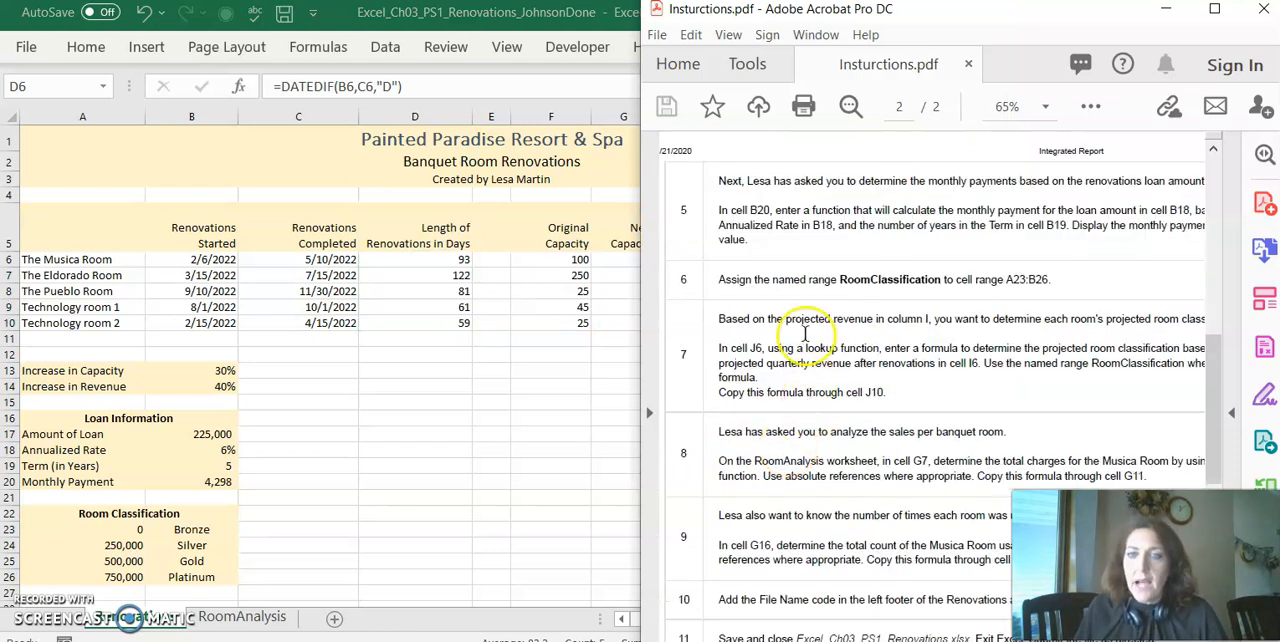
{"action": "mouse_move", "coordinate": [782, 278]}
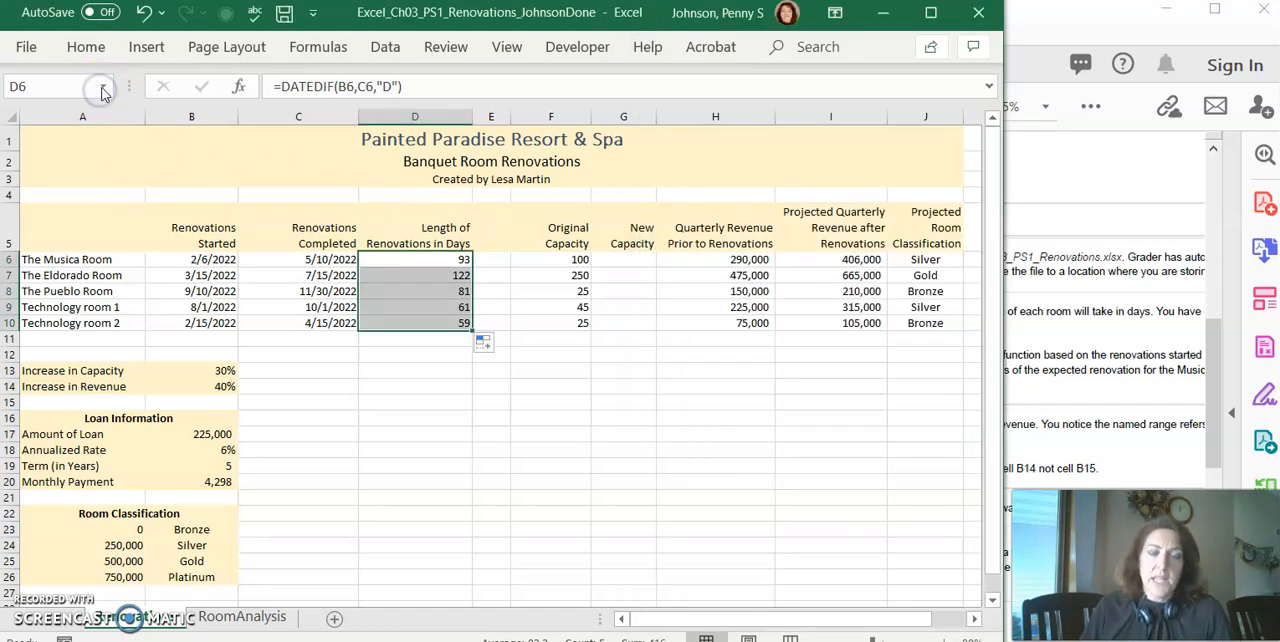
Step: Repoint the IncreaseInRevenue name to Renovations!$B$14 in Name Manager
{"action": "left_click", "coordinate": [128, 86]}
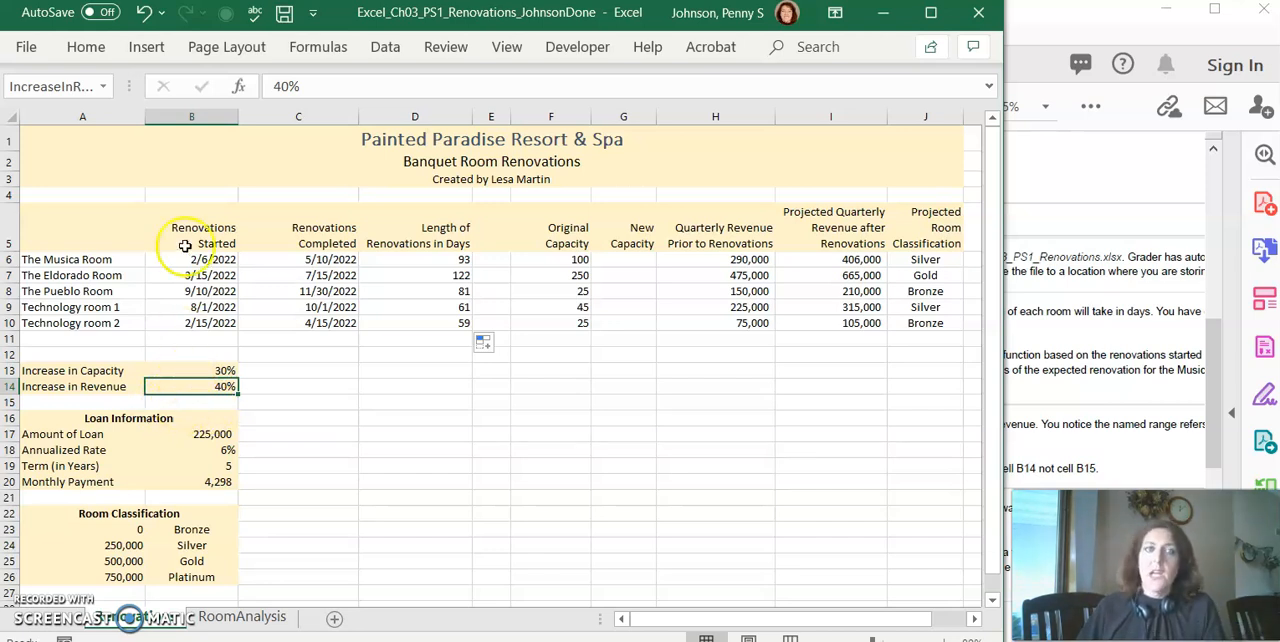
{"action": "left_click", "coordinate": [318, 46]}
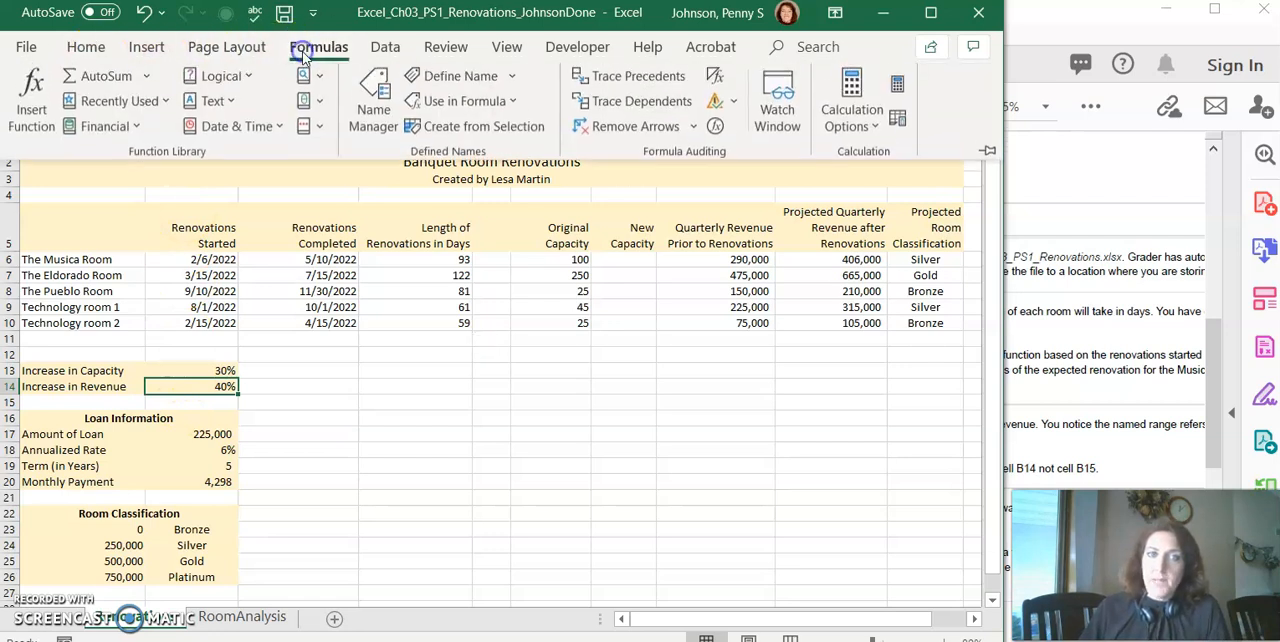
{"action": "left_click", "coordinate": [372, 99]}
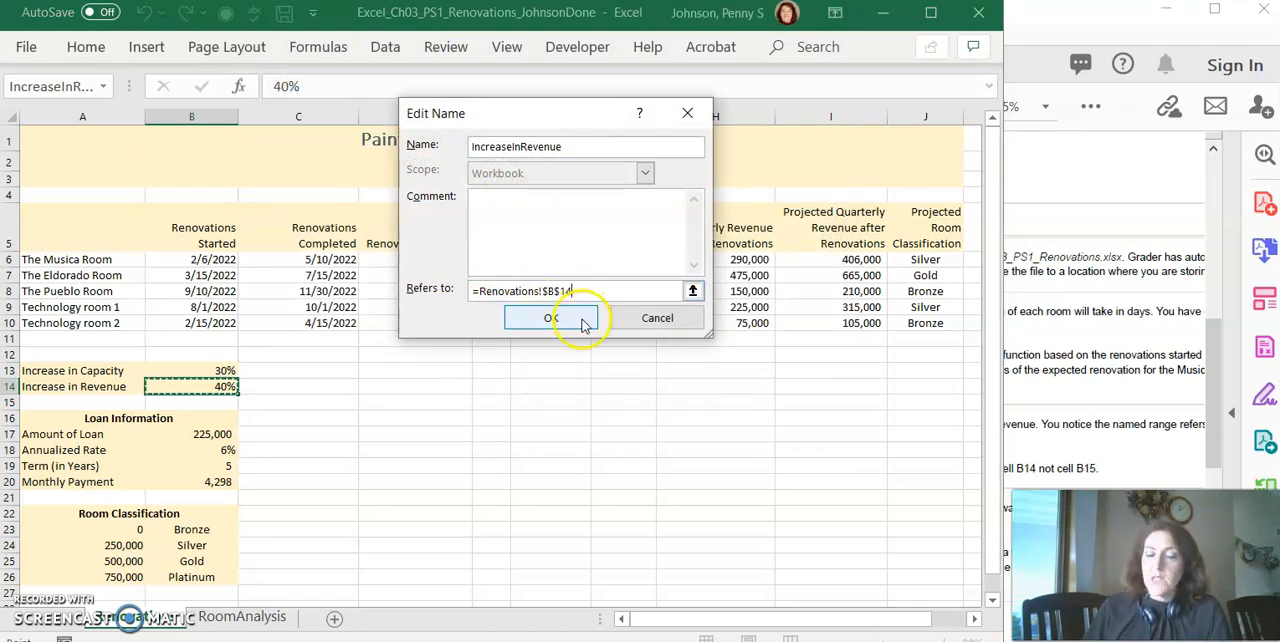
{"action": "left_click", "coordinate": [549, 318]}
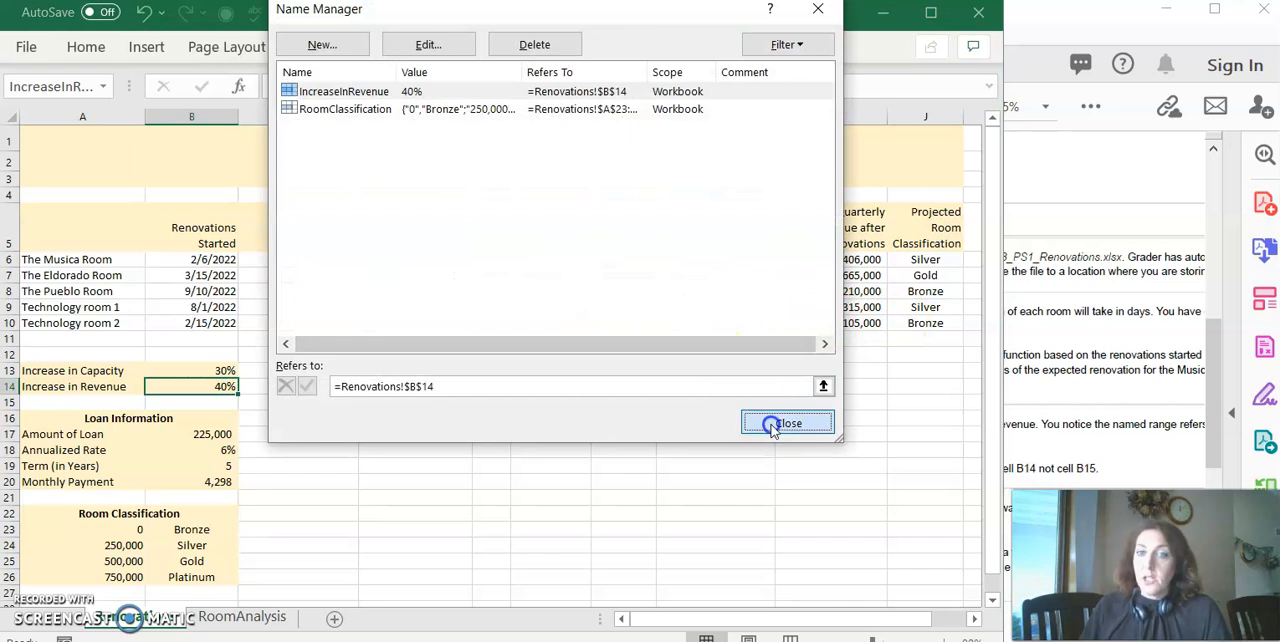
{"action": "left_click", "coordinate": [787, 423]}
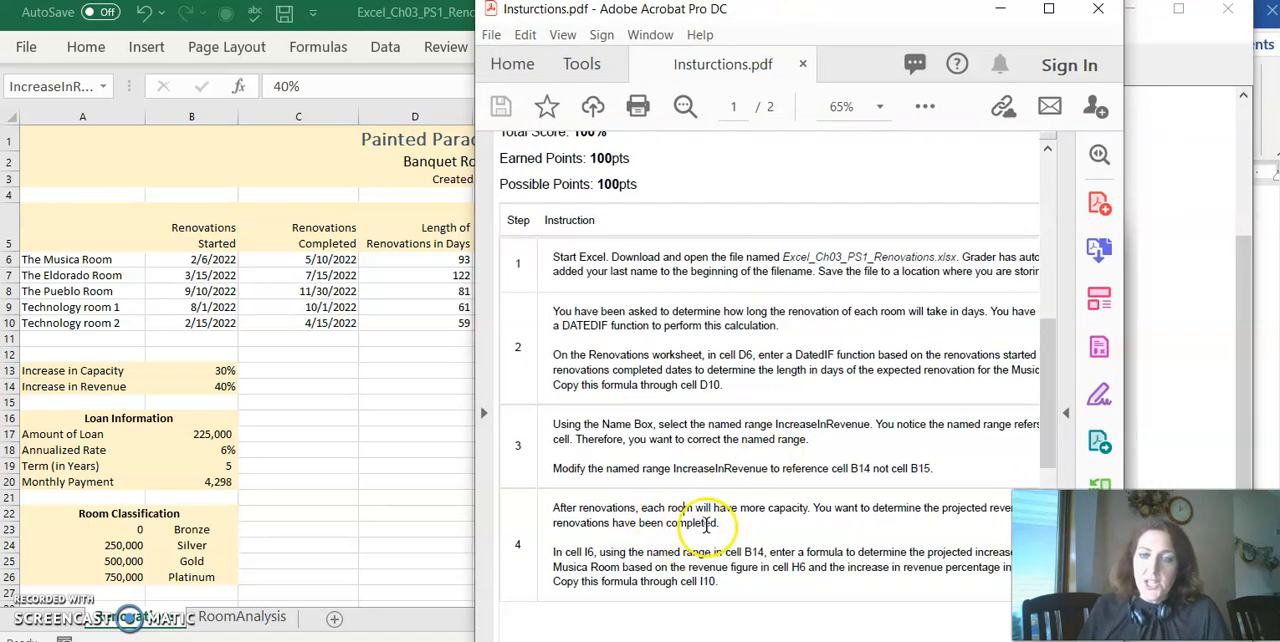
{"action": "mouse_move", "coordinate": [750, 527]}
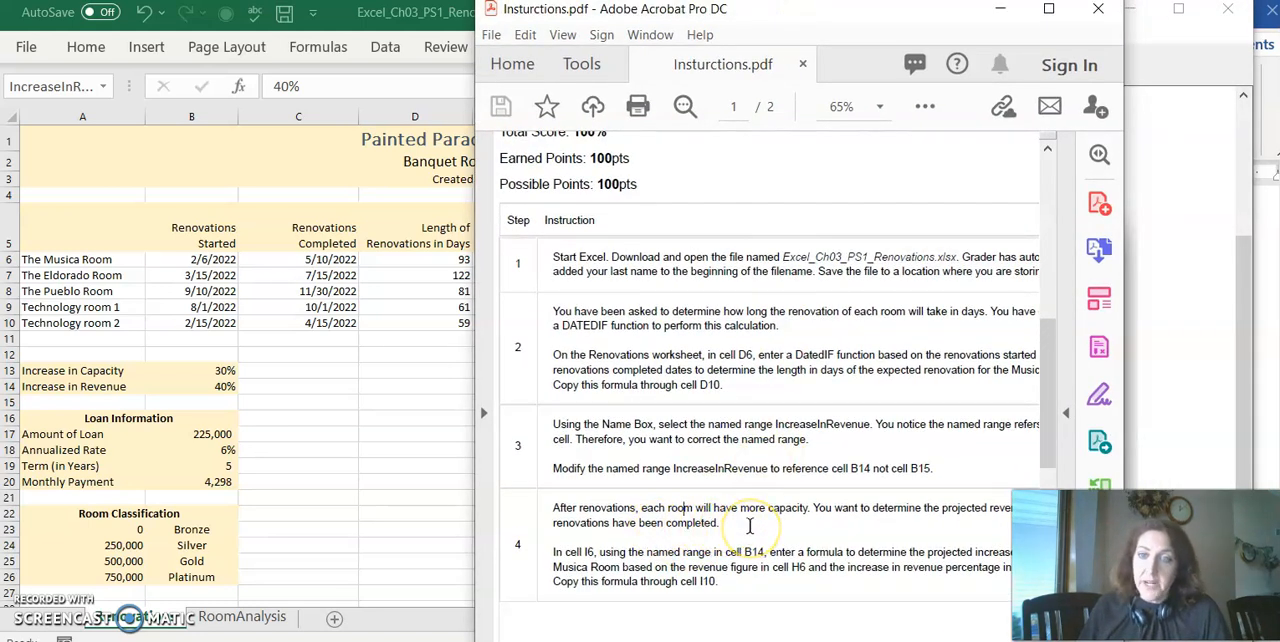
{"action": "mouse_move", "coordinate": [578, 560]}
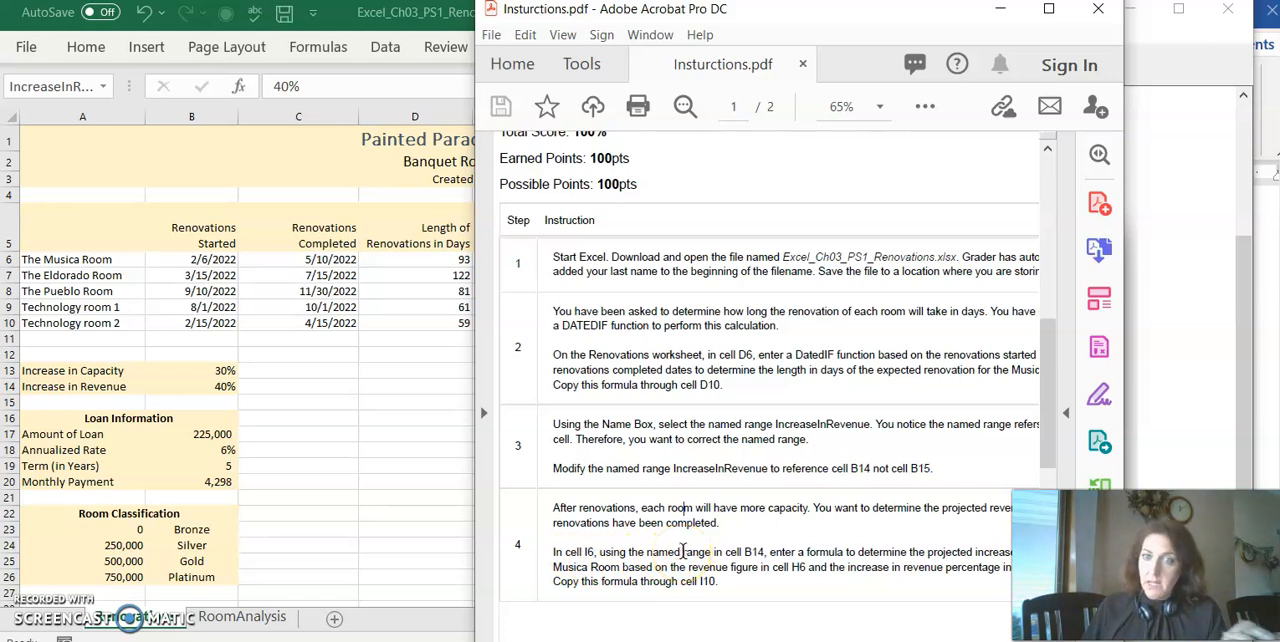
{"action": "mouse_move", "coordinate": [911, 557]}
{"action": "type", "text": "="}
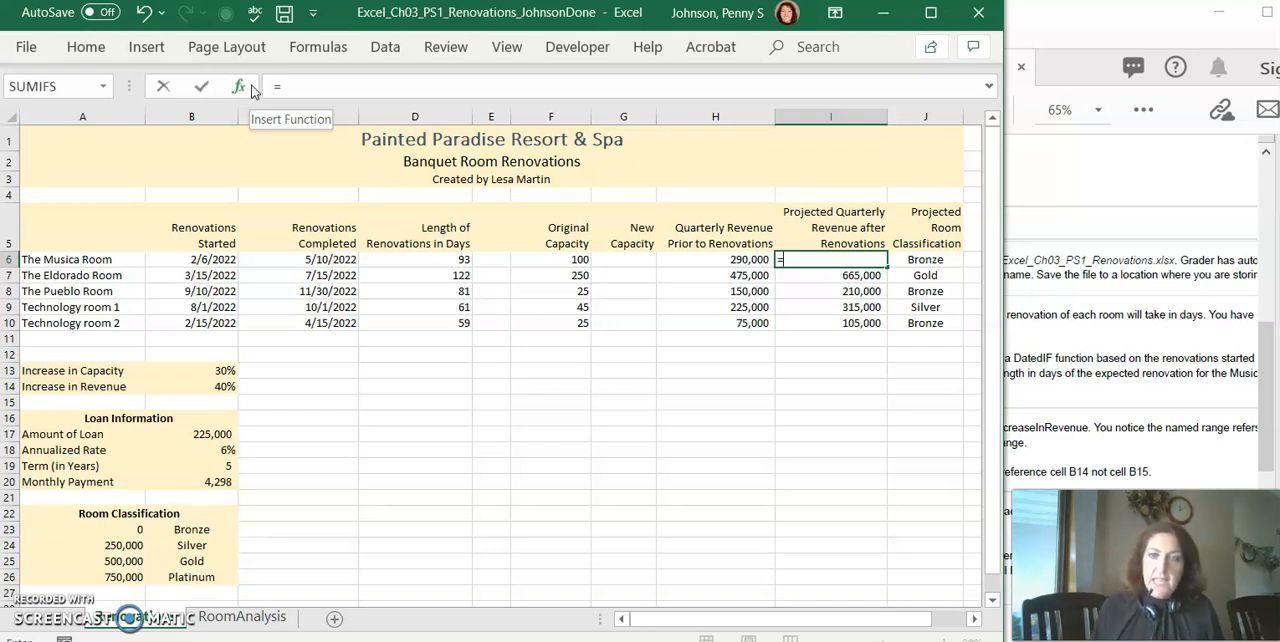
Step: Make a first attempt at I6's revenue formula, which returns #REF!, and clear it
{"action": "left_click", "coordinate": [715, 259]}
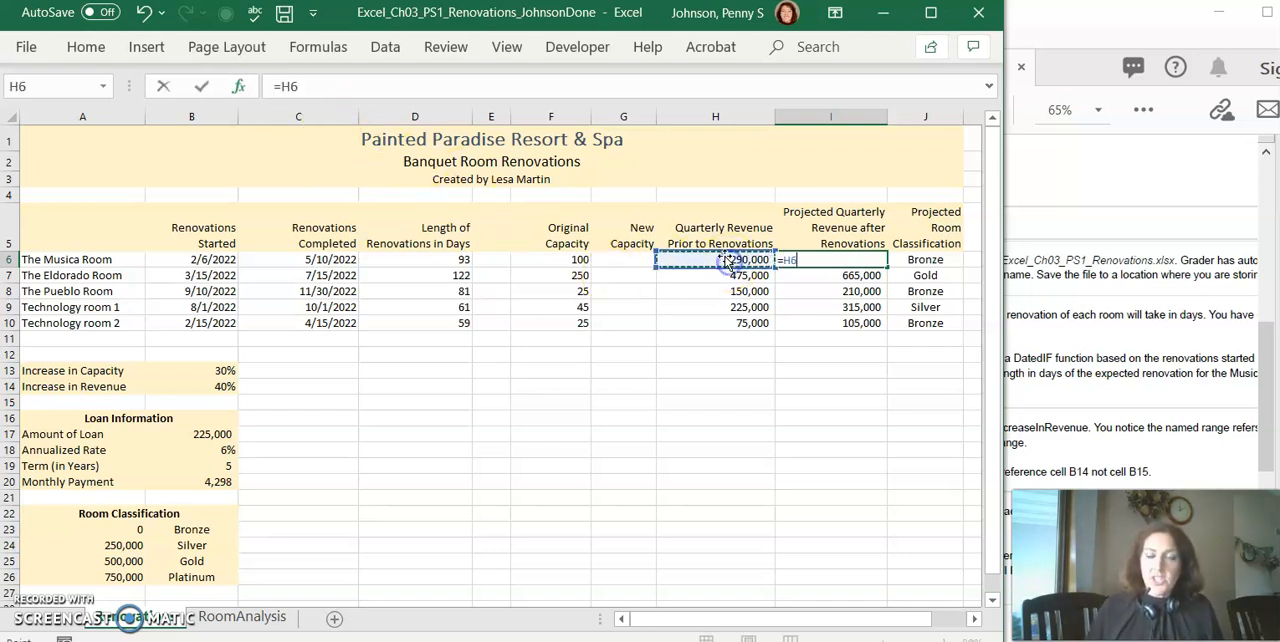
{"action": "type", "text": "("}
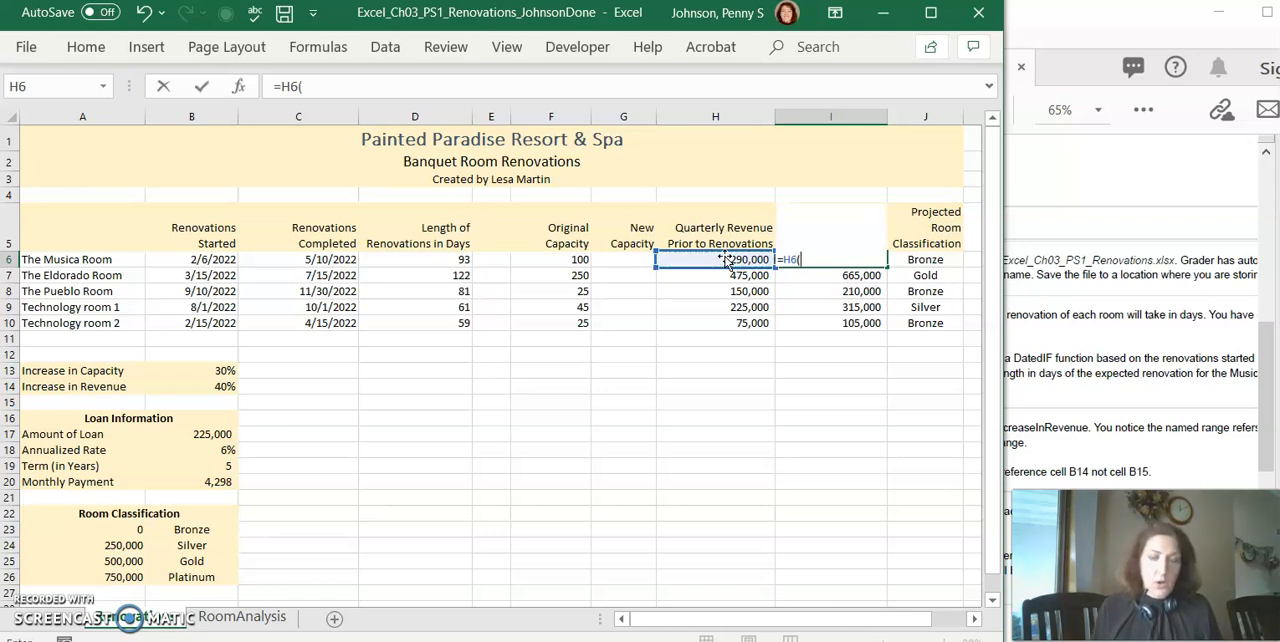
{"action": "type", "text": "1"}
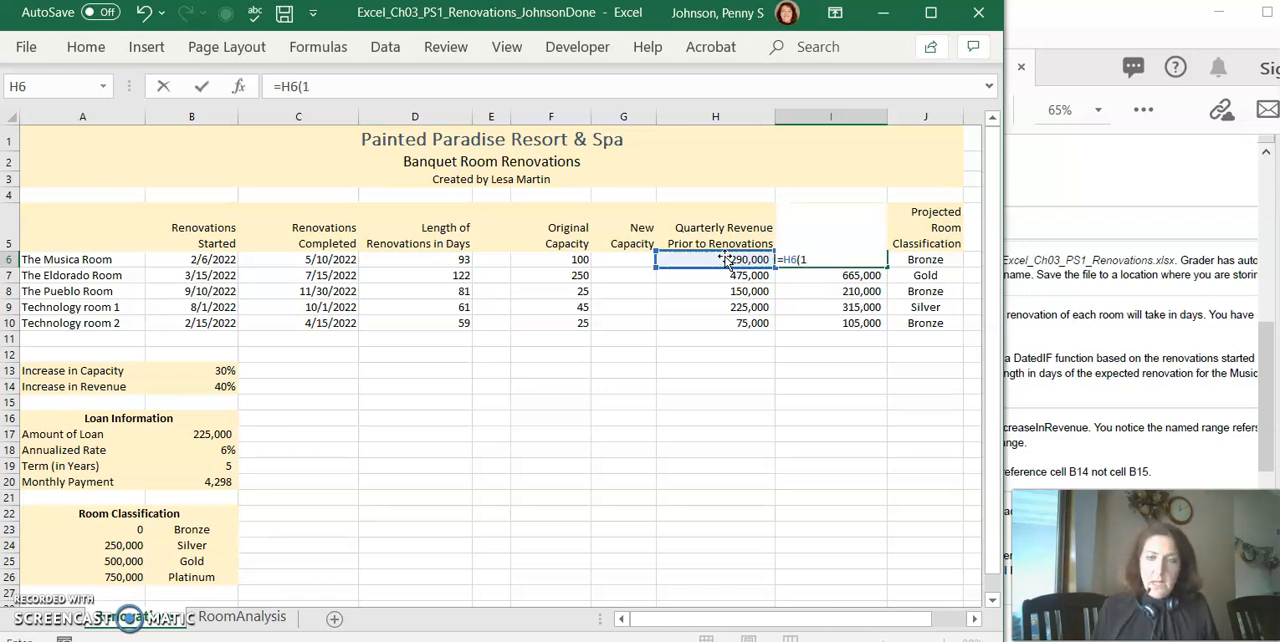
{"action": "type", "text": "+"}
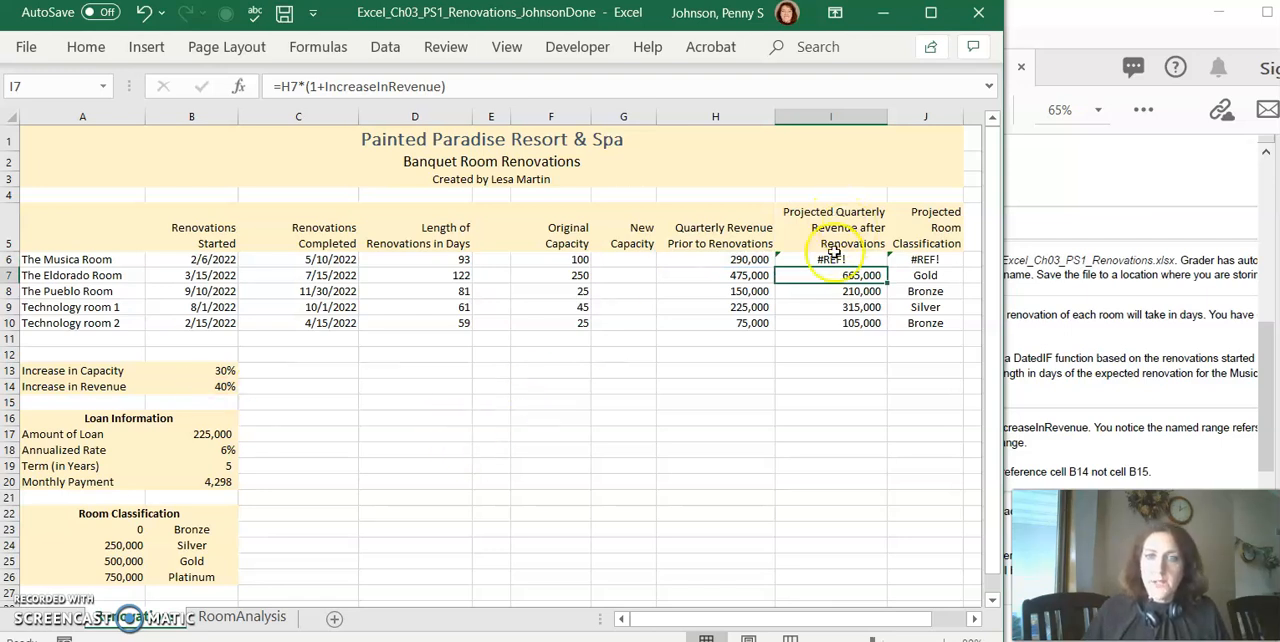
{"action": "left_click", "coordinate": [831, 259]}
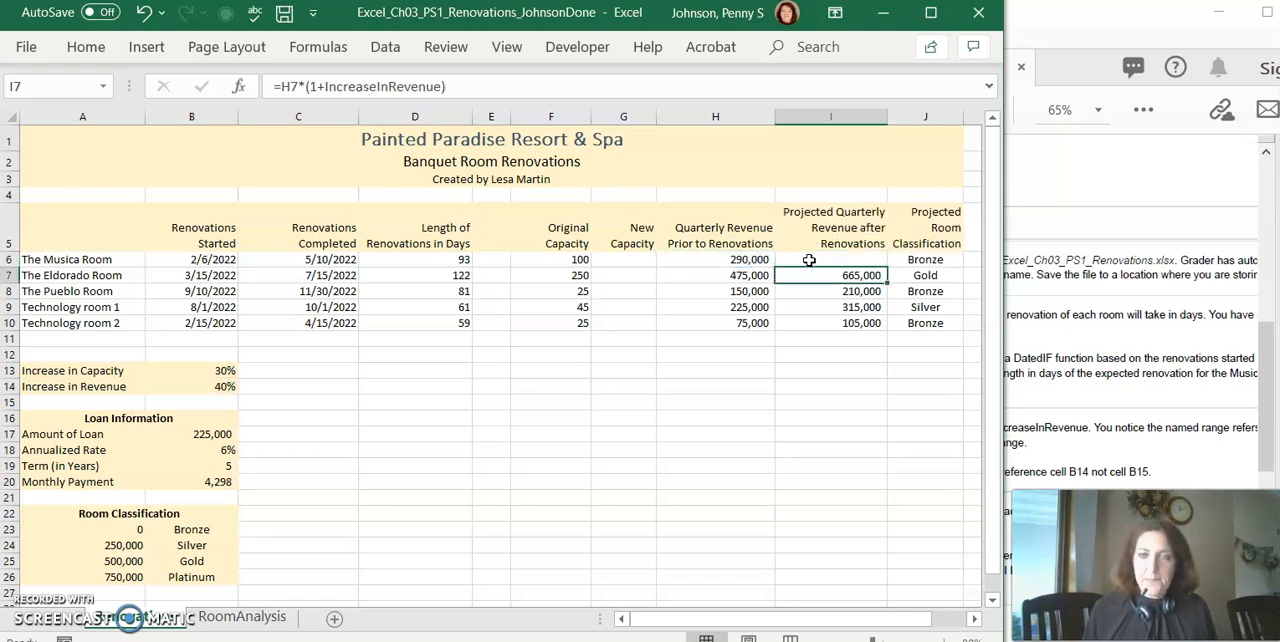
{"action": "left_click", "coordinate": [831, 259]}
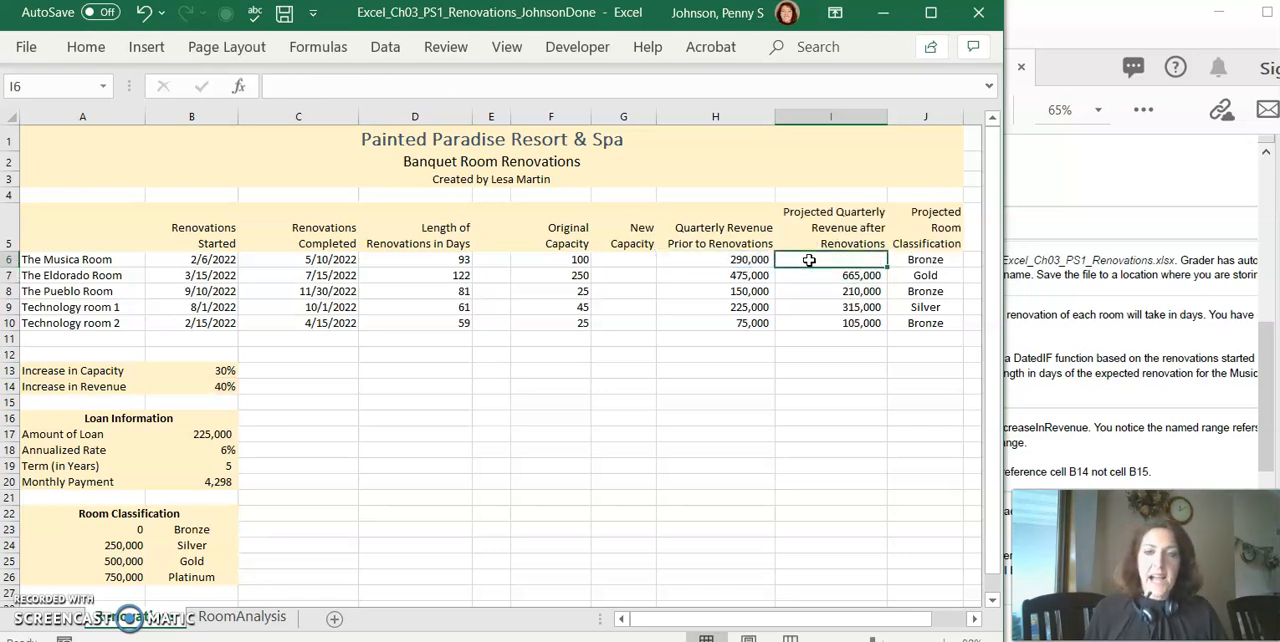
Step: Re-enter =H6*(1+IncreaseInRevenue) in I6 and fill it down to I10
{"action": "double_click", "coordinate": [830, 259]}
{"action": "type", "text": "=H6"}
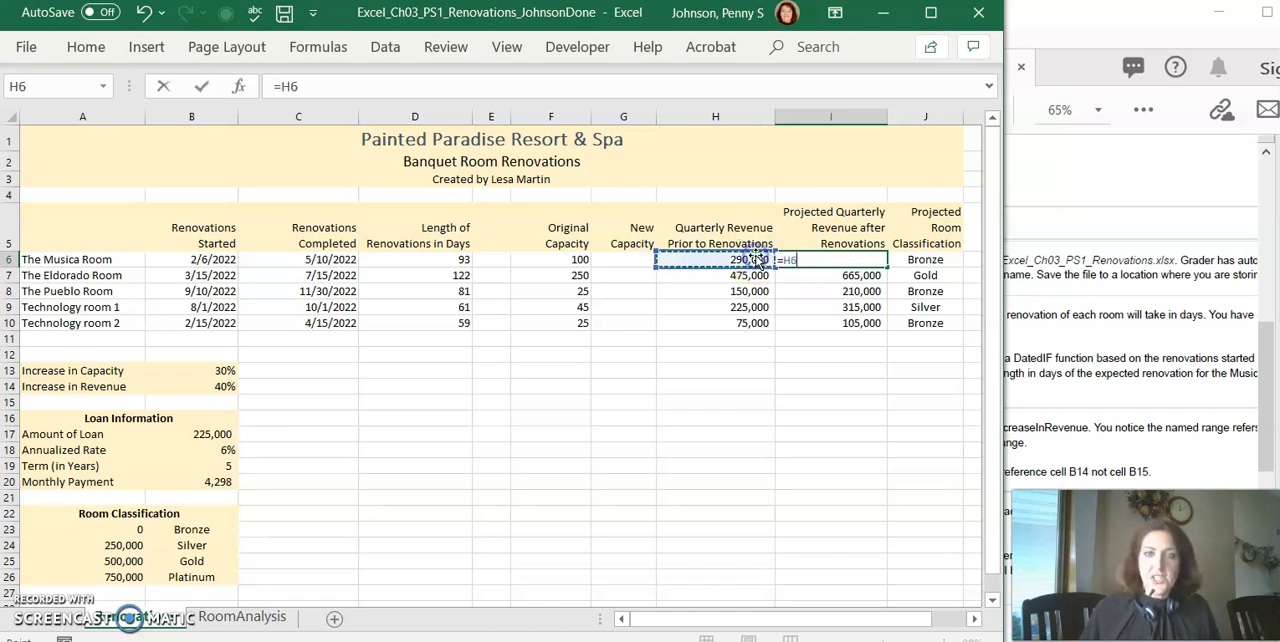
{"action": "type", "text": "*"}
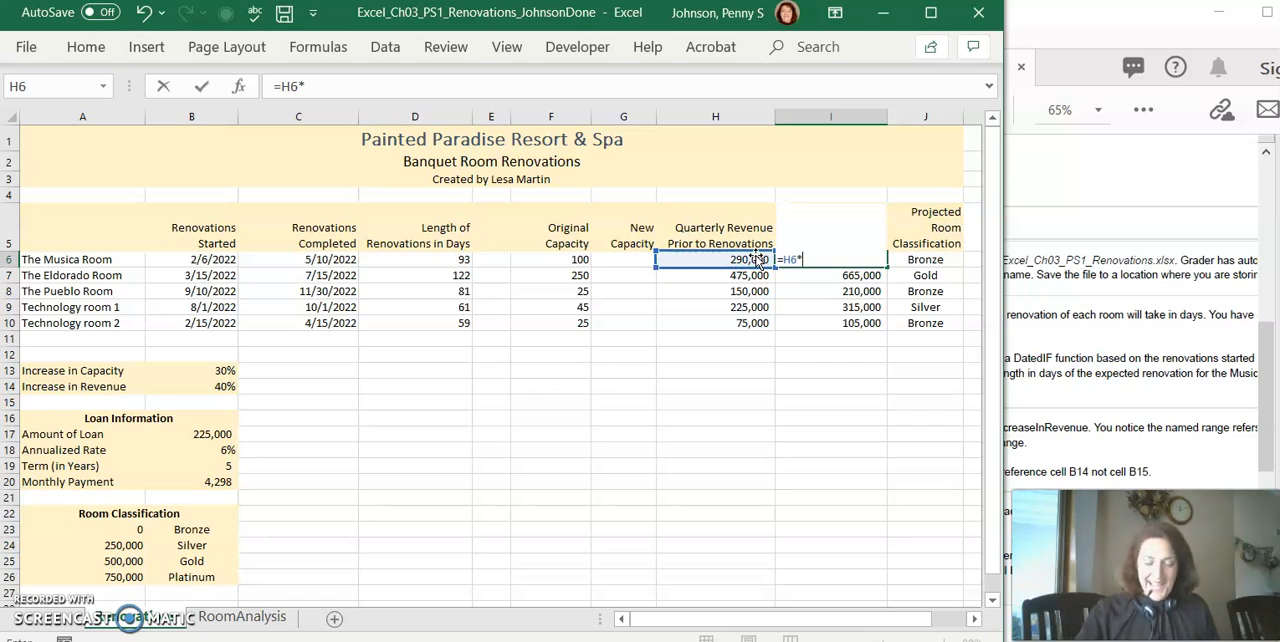
{"action": "type", "text": "("}
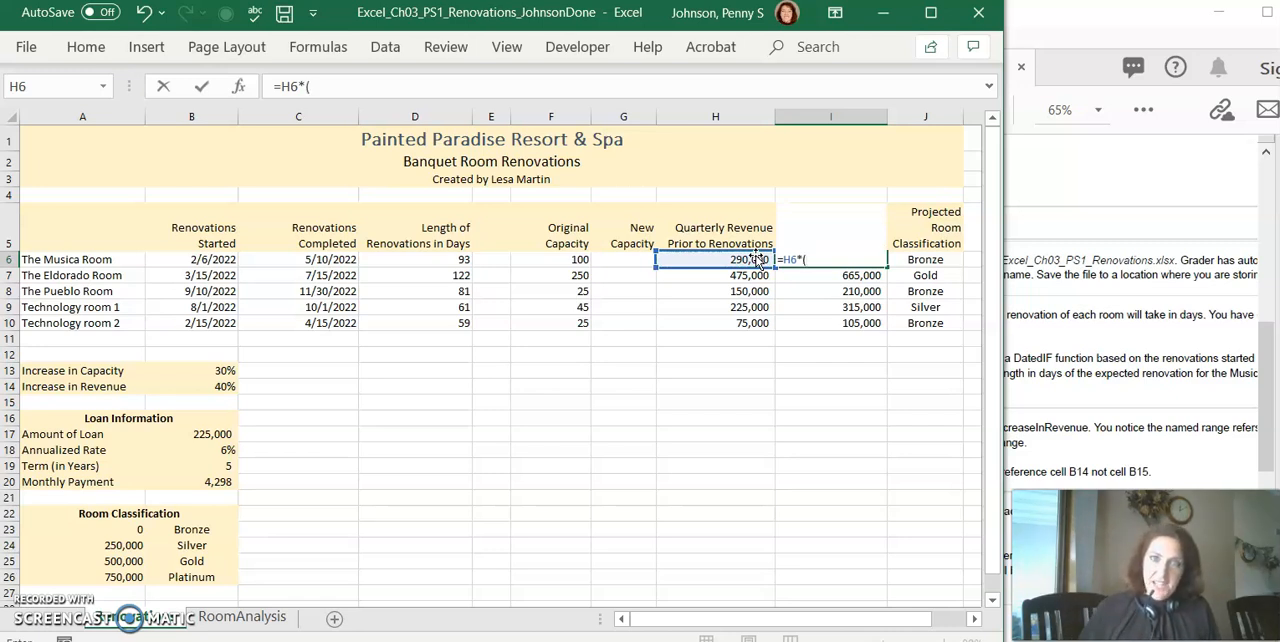
{"action": "type", "text": "1"}
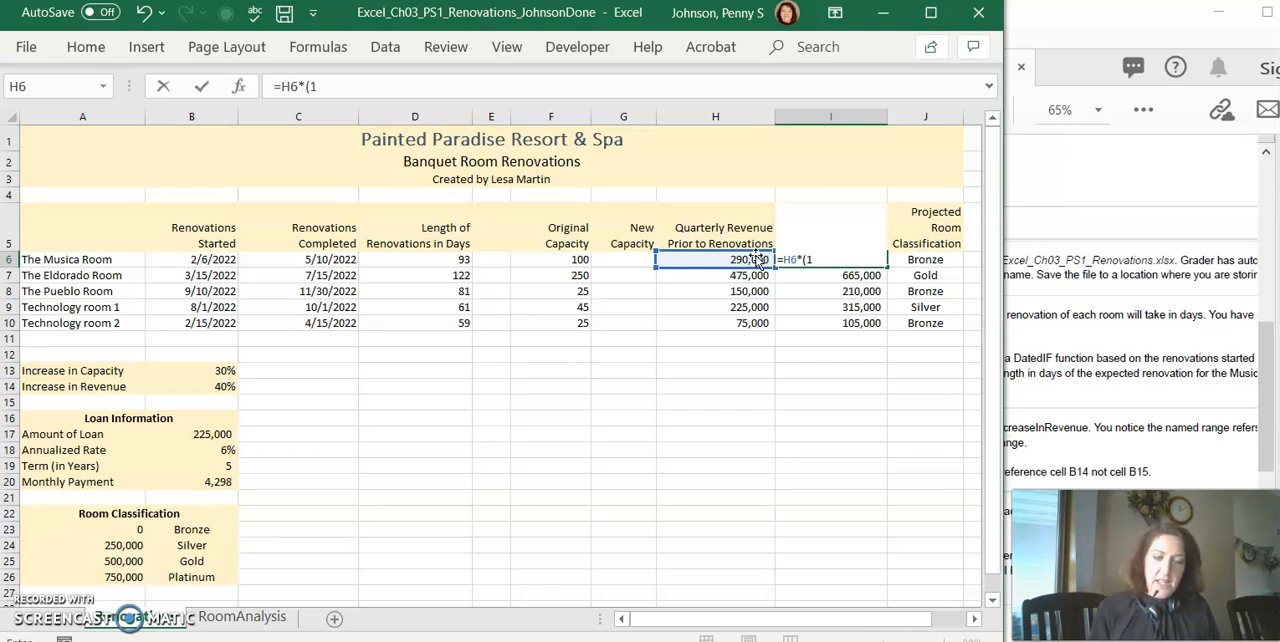
{"action": "type", "text": "+"}
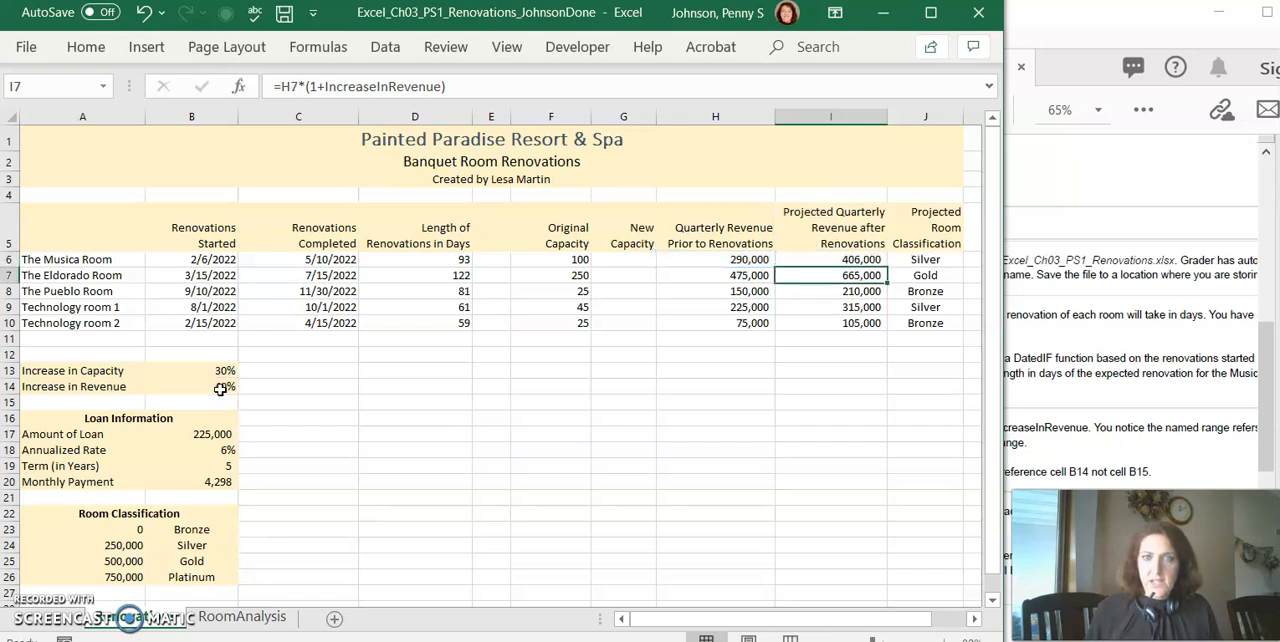
{"action": "left_click", "coordinate": [830, 259]}
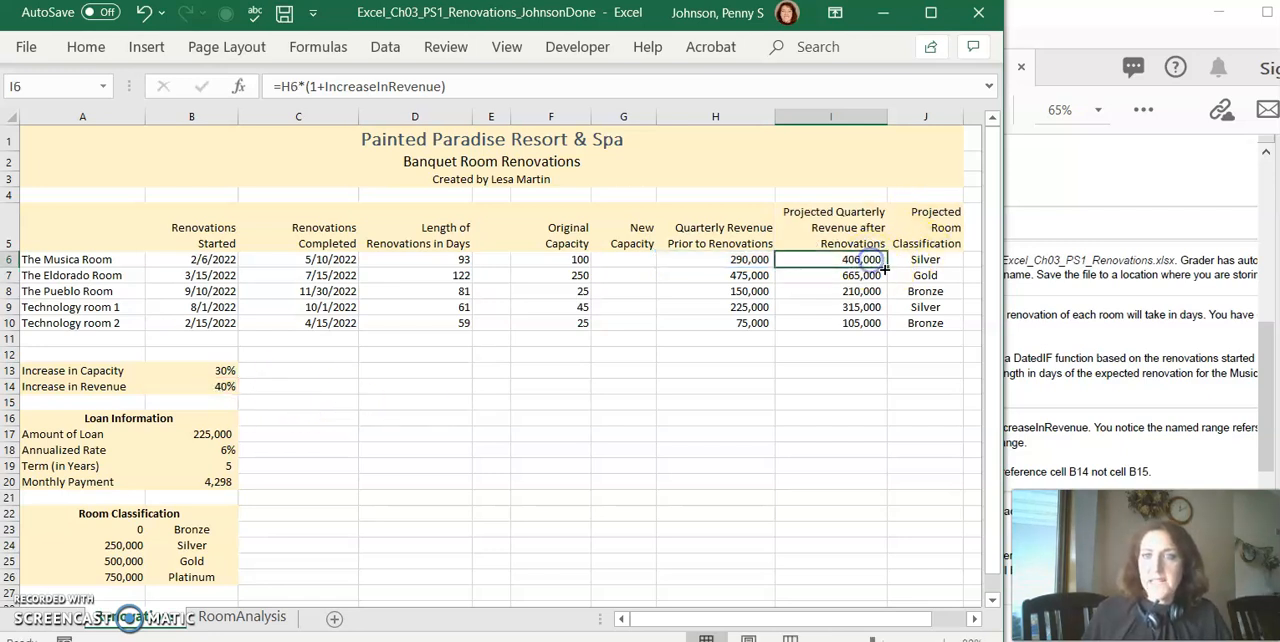
{"action": "left_click_drag", "start_coordinate": [861, 259], "coordinate": [861, 322]}
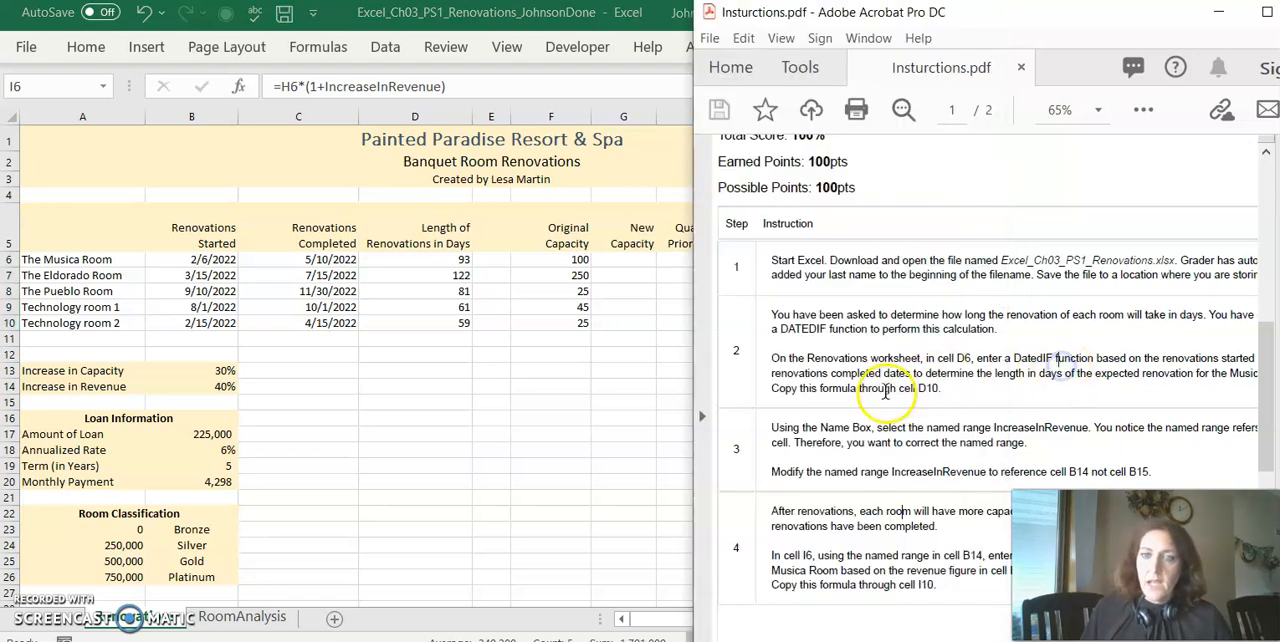
Step: Scroll the instructions to page 2 and select step 7's lookup text for J6
{"action": "scroll", "scroll_direction": "down", "scroll_amount": 3}
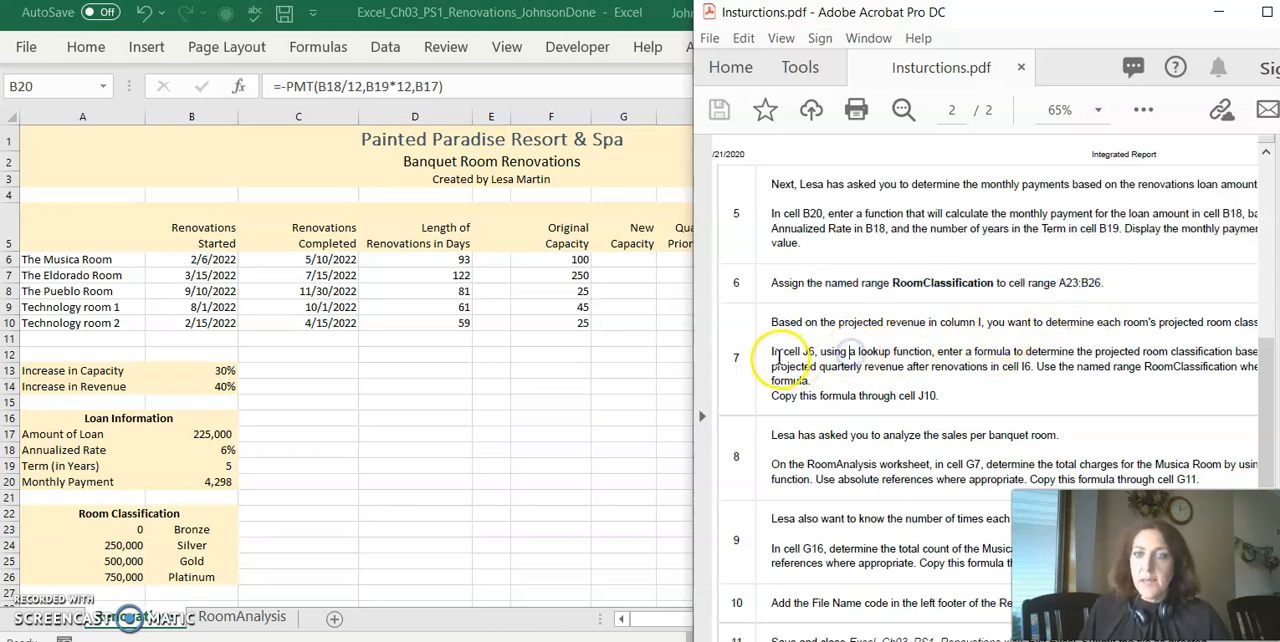
{"action": "left_click_drag", "start_coordinate": [772, 351], "coordinate": [893, 351]}
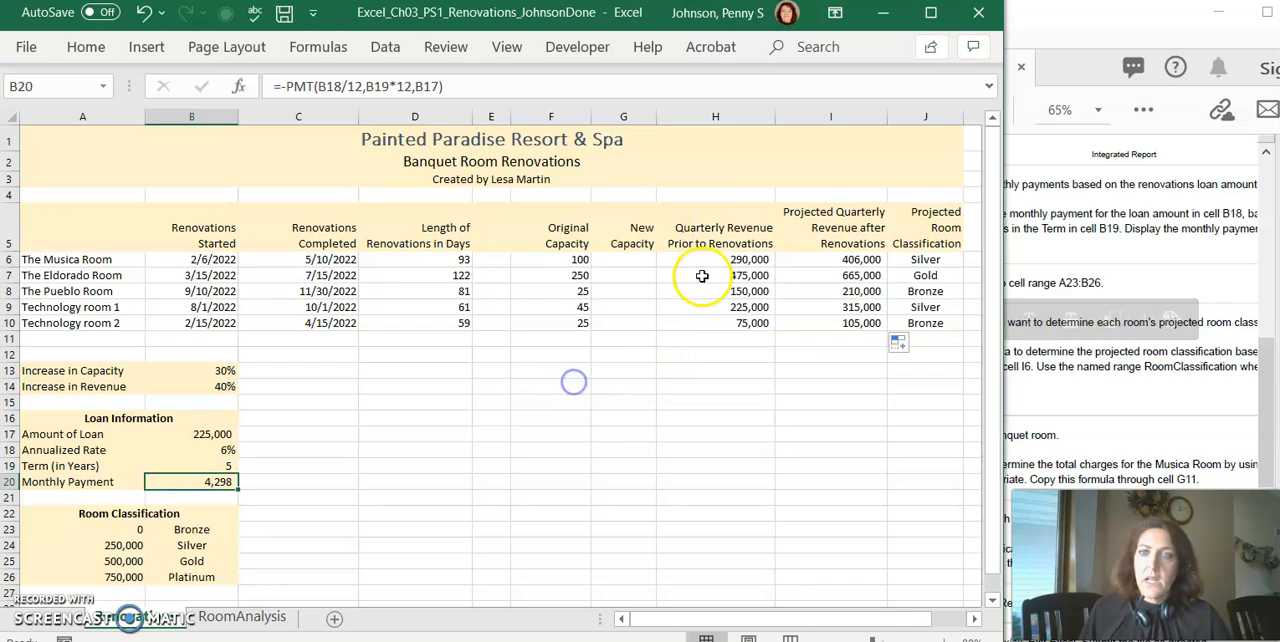
Step: Enter =VLOOKUP(I6,RoomClassification,2) in J6 and fill to J10: Silver, Gold, Bronze, Silver, Bronze
{"action": "left_click", "coordinate": [925, 259]}
{"action": "type", "text": "="}
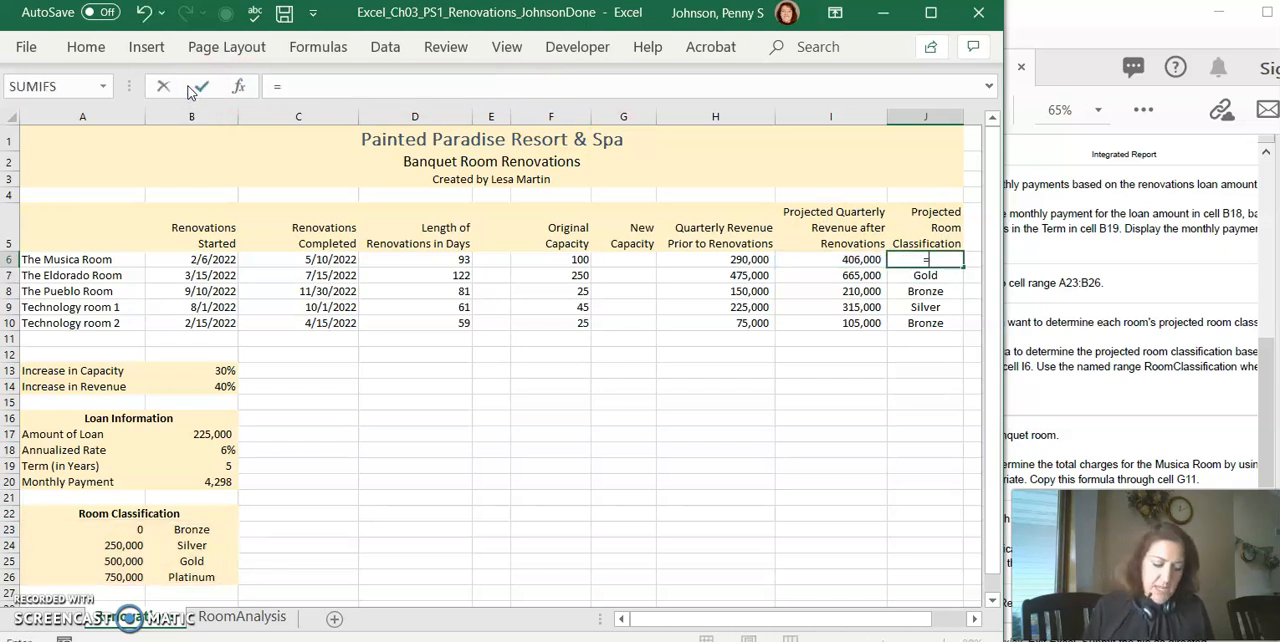
{"action": "type", "text": "vl"}
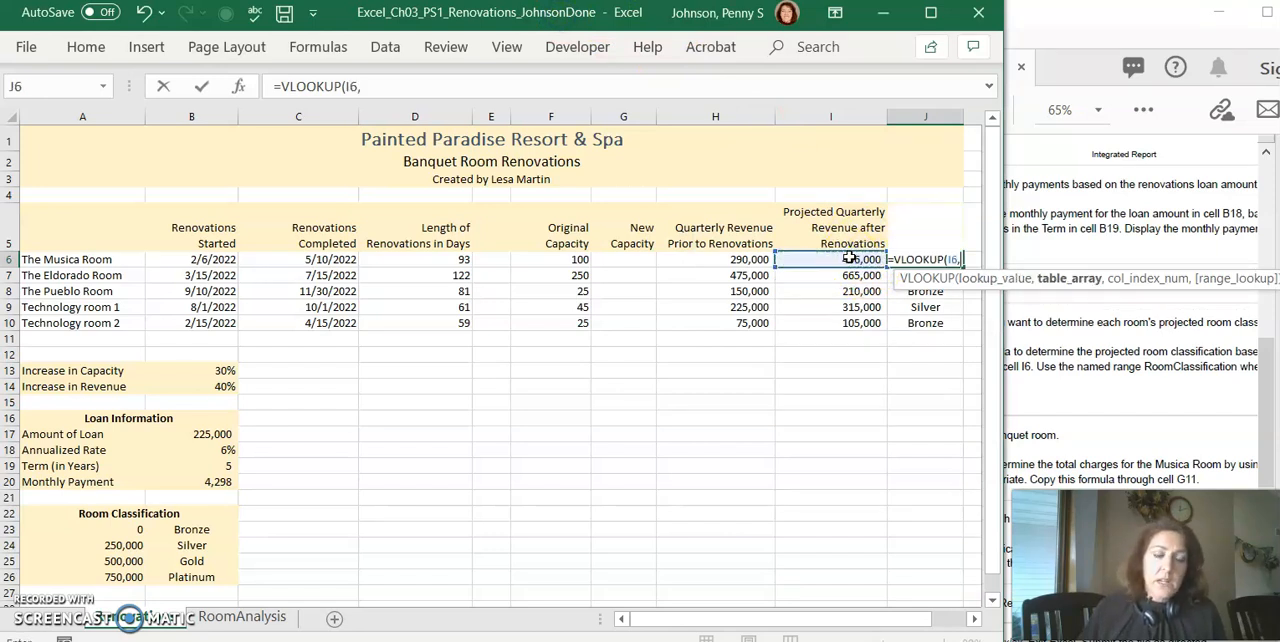
{"action": "left_click", "coordinate": [112, 529]}
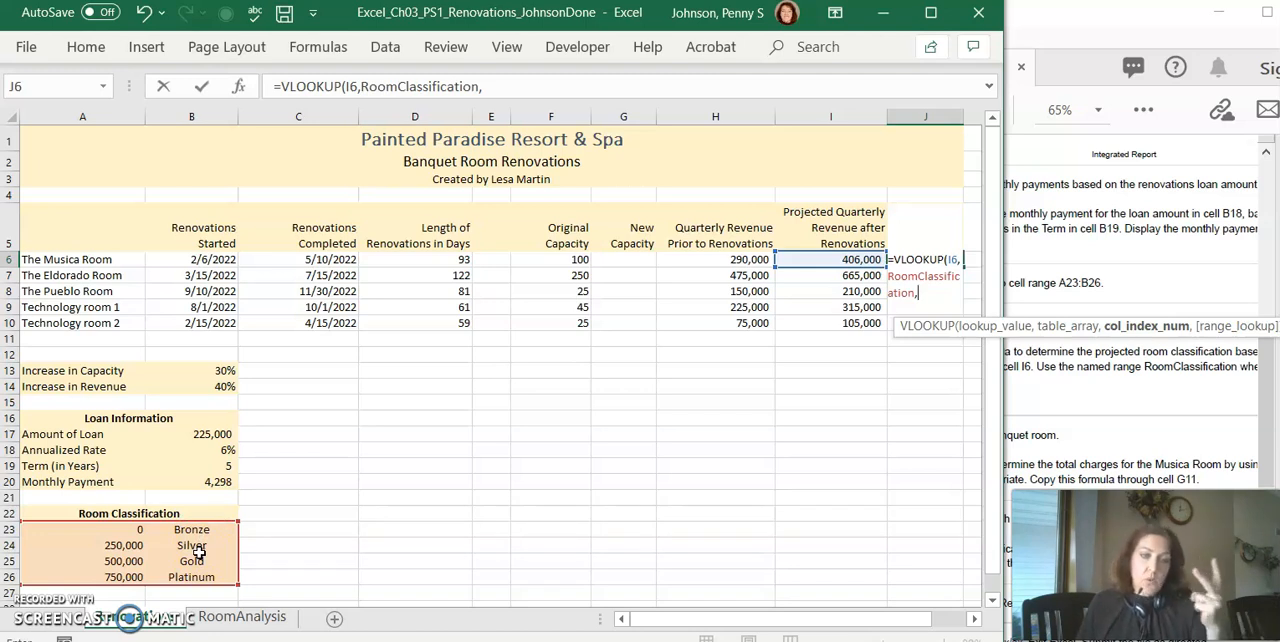
{"action": "type", "text": "2)"}
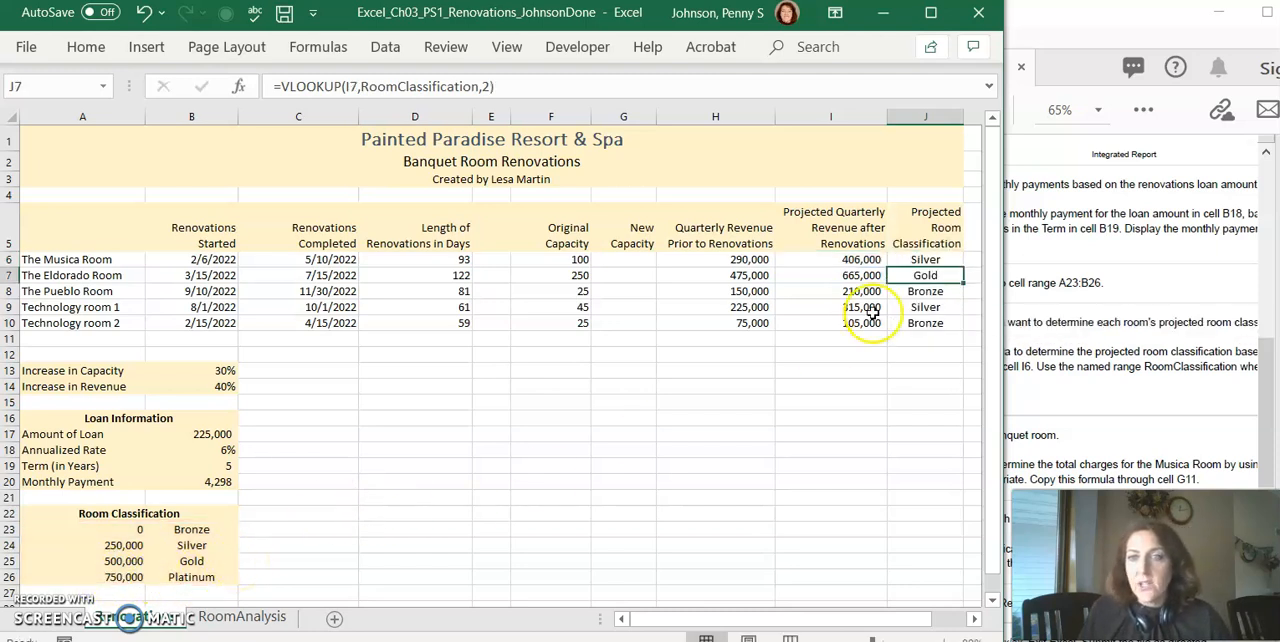
{"action": "left_click", "coordinate": [925, 259]}
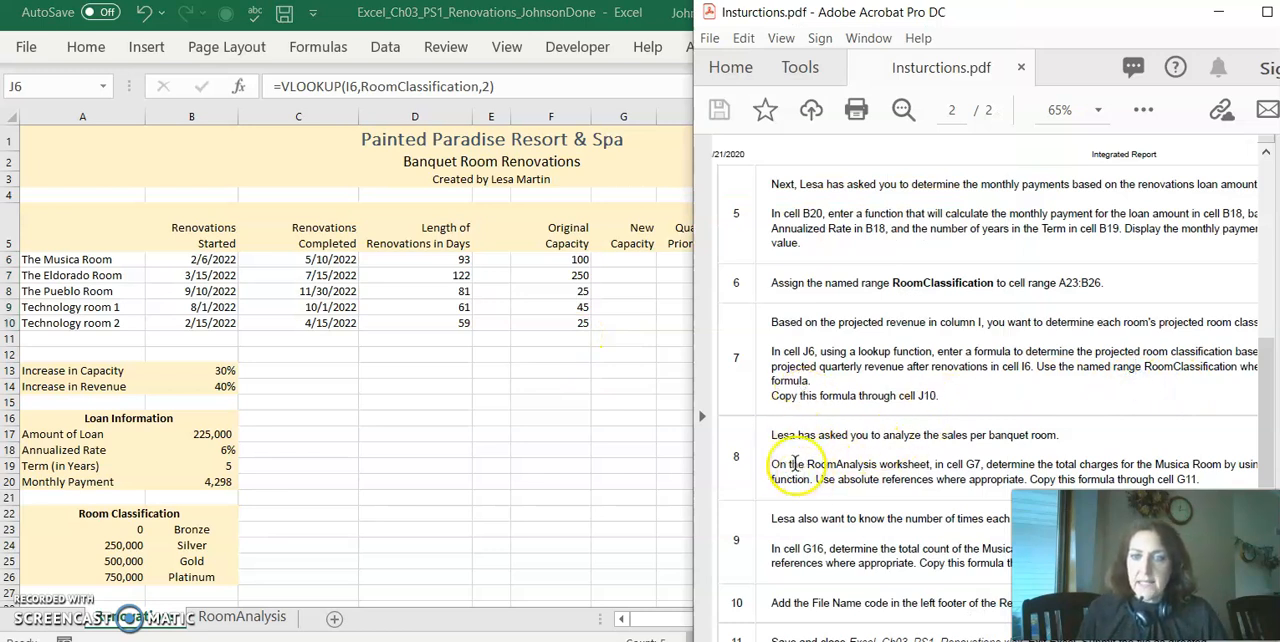
Step: Highlight step 8's instruction on totaling Musica Room charges in RoomAnalysis
{"action": "left_click_drag", "start_coordinate": [791, 464], "coordinate": [975, 464]}
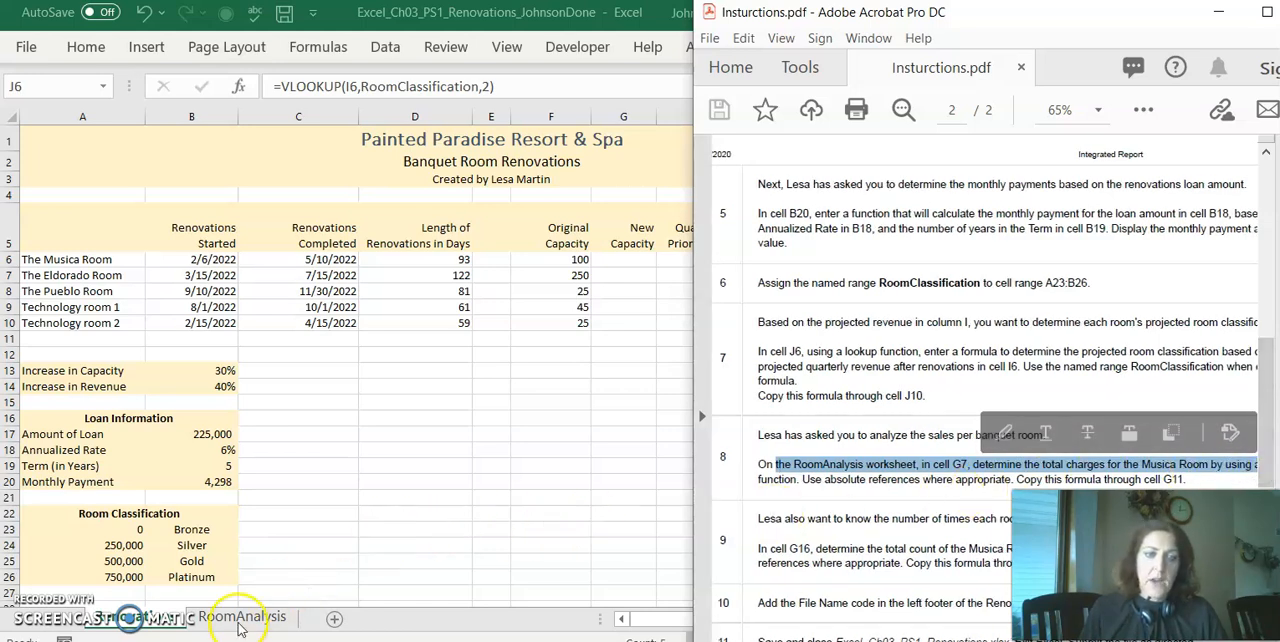
Step: On RoomAnalysis, start =SUMIF(A6:A36,F7, in G7 for the Musica Room
{"action": "left_click", "coordinate": [240, 616]}
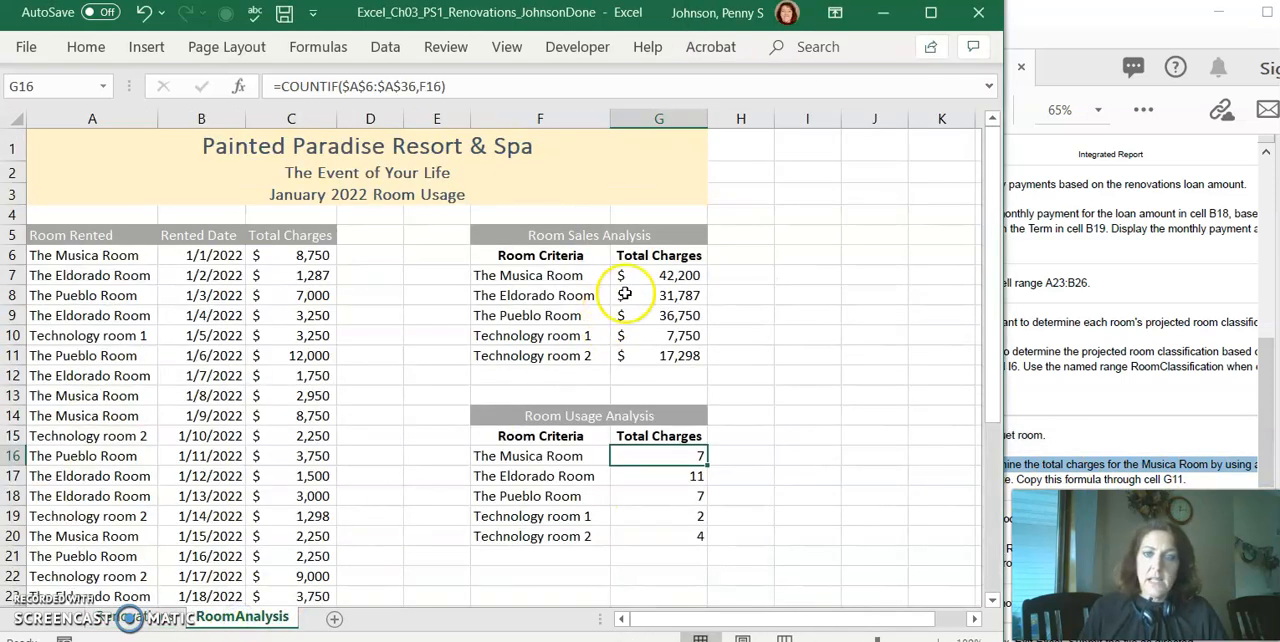
{"action": "left_click", "coordinate": [658, 275]}
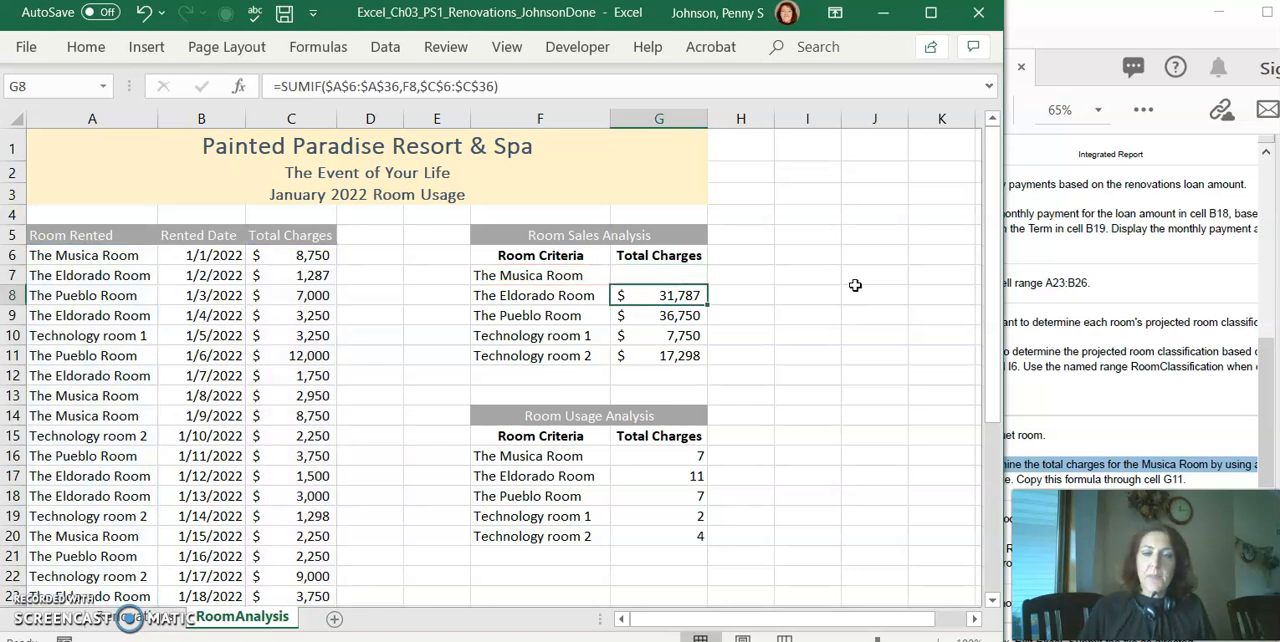
{"action": "left_click", "coordinate": [658, 275]}
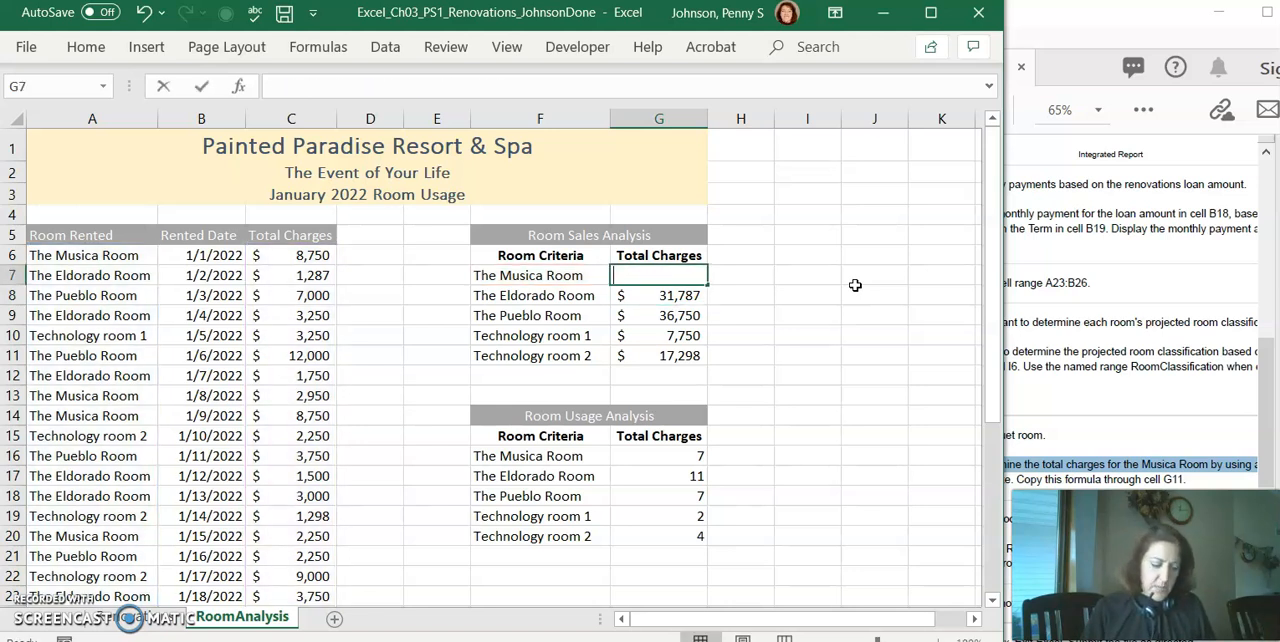
{"action": "type", "text": "=sumi"}
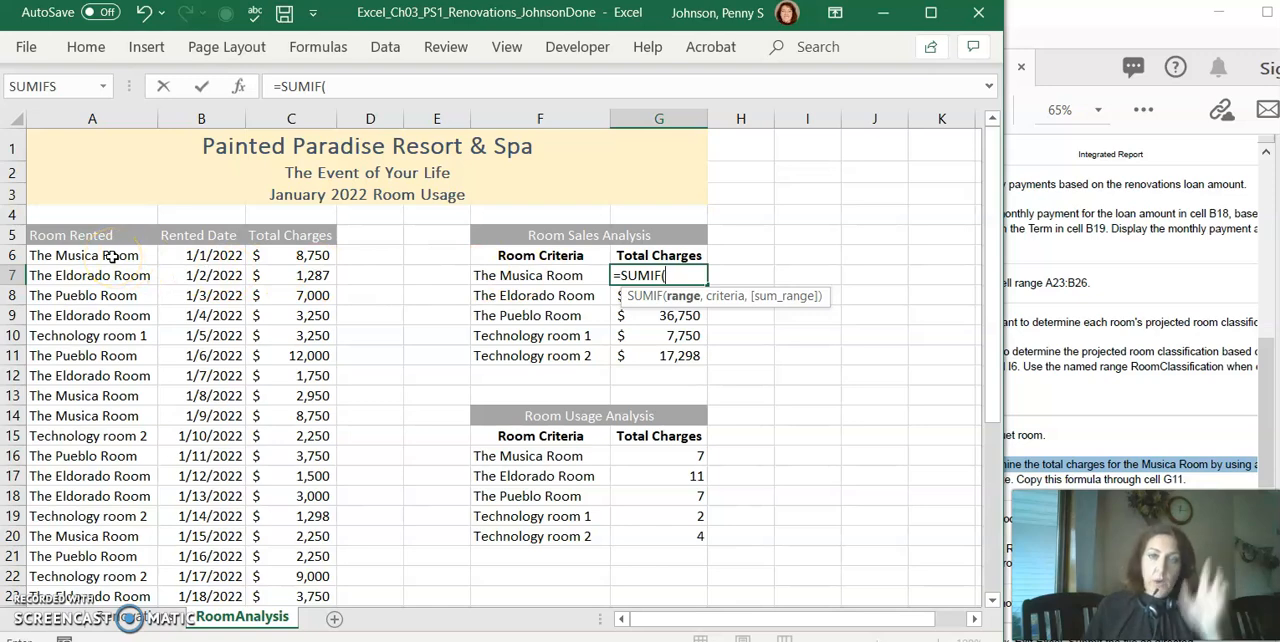
{"action": "left_click", "coordinate": [92, 255]}
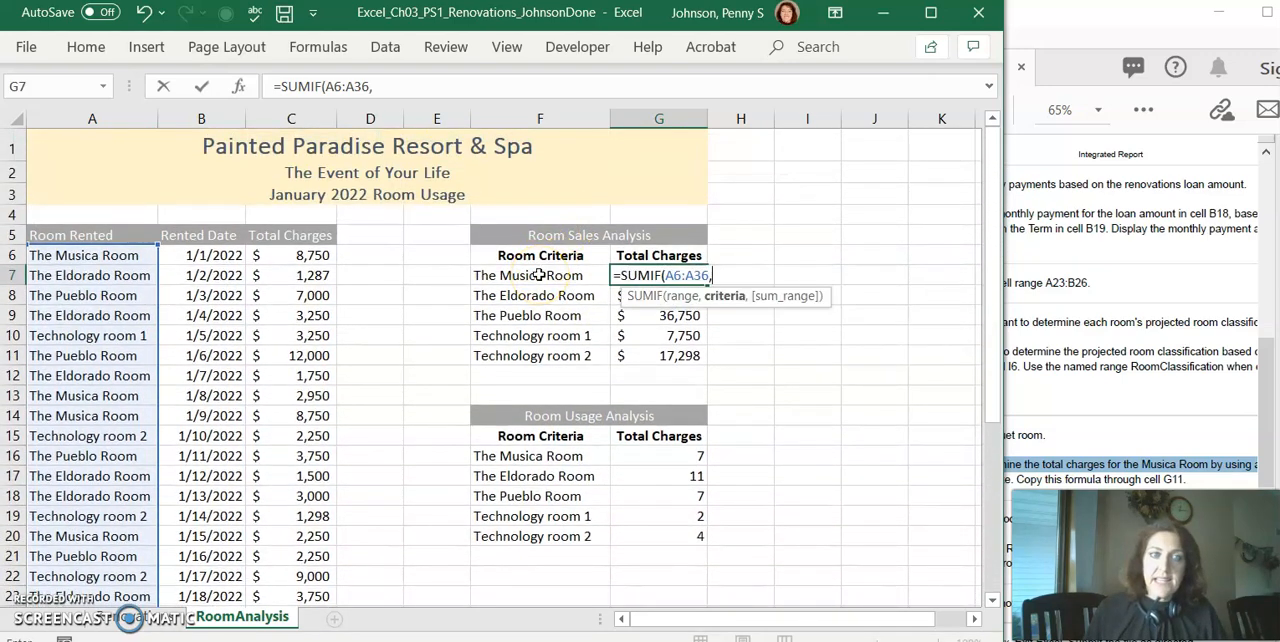
{"action": "left_click", "coordinate": [527, 275]}
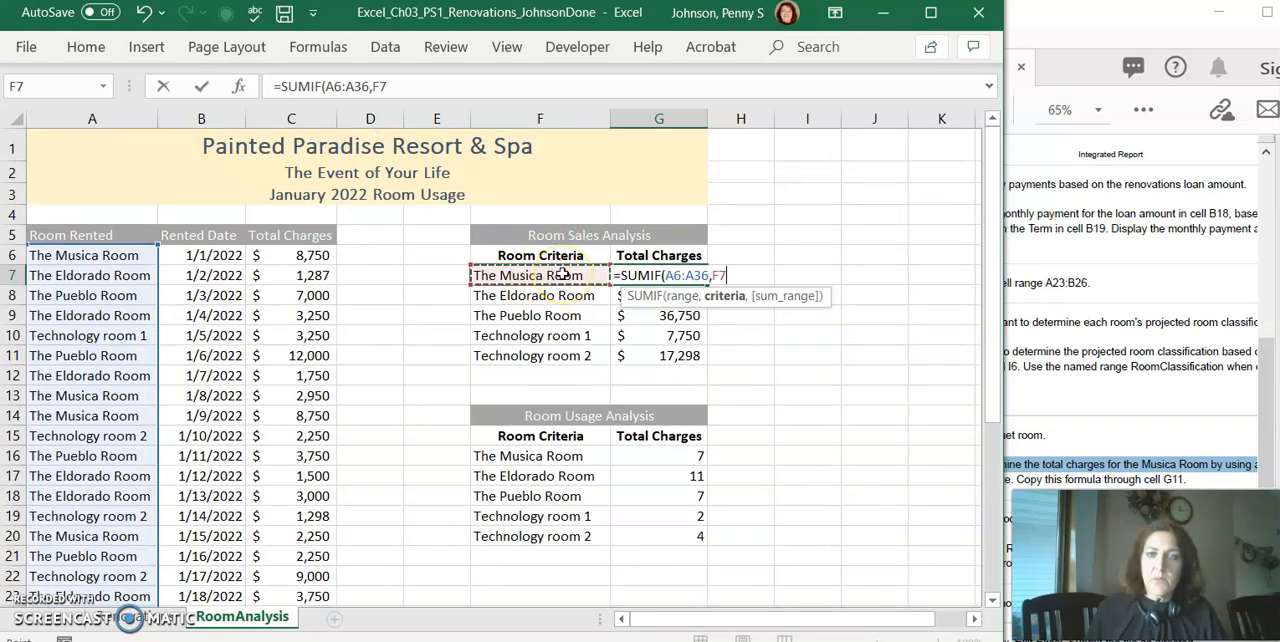
{"action": "type", "text": ",C6:C36)"}
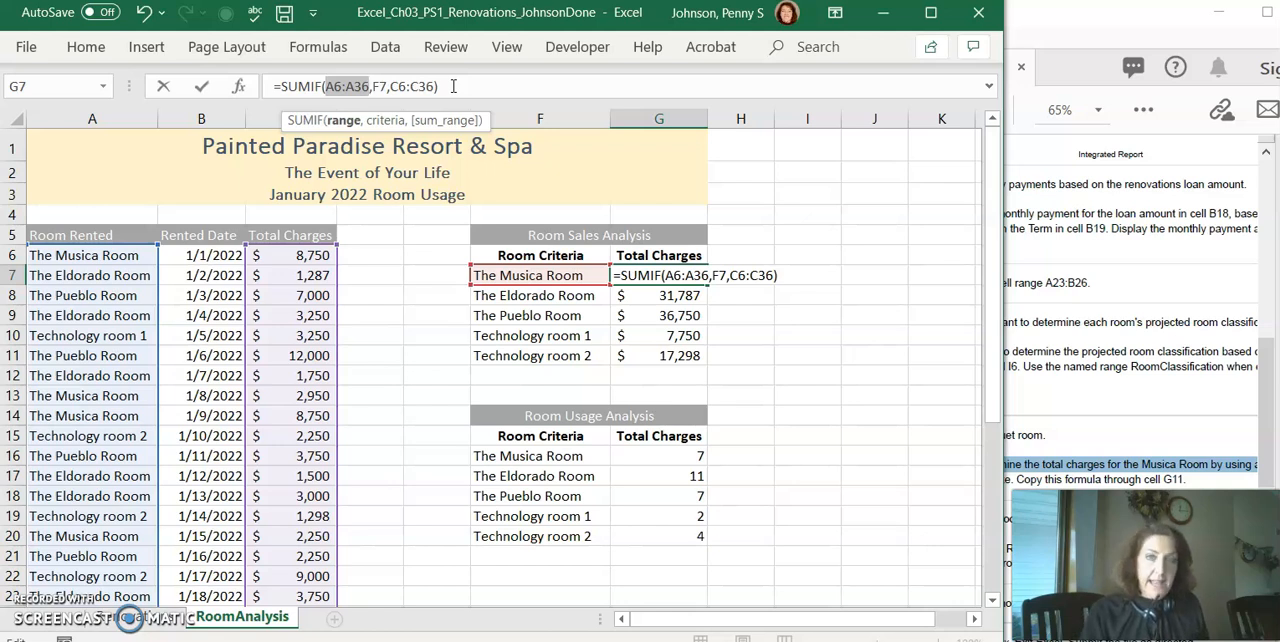
Step: Make the SUMIF ranges absolute, confirm, and fill G7 to G11, giving $42,200
{"action": "key", "text": "f4"}
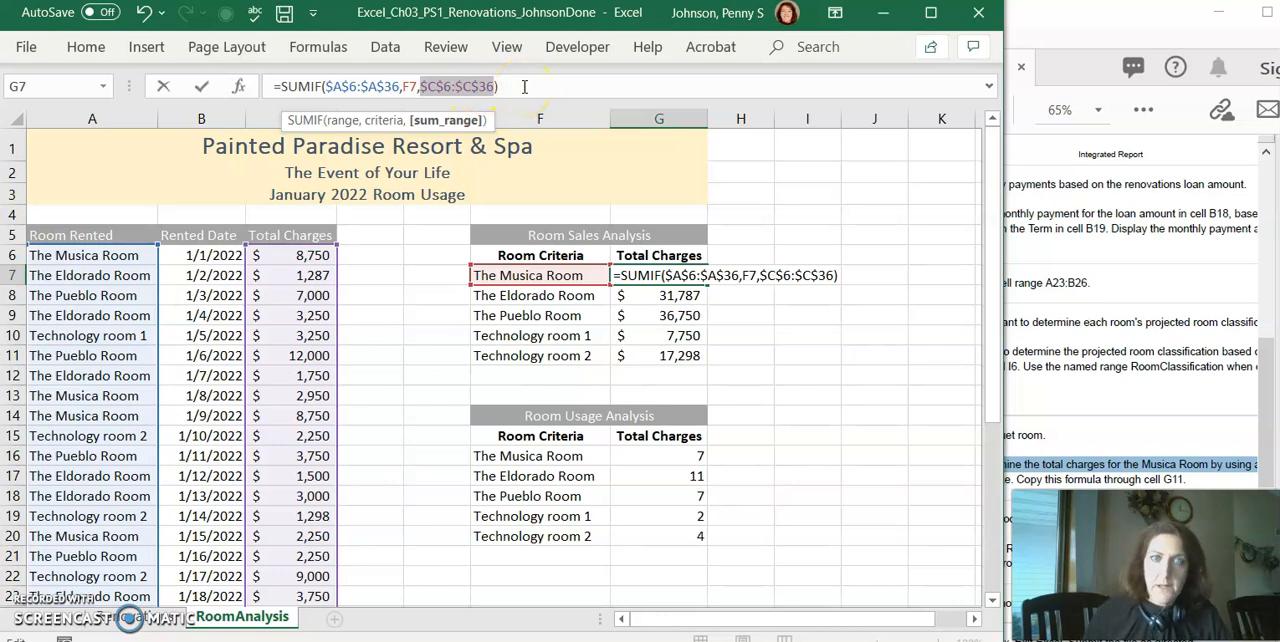
{"action": "key", "text": "enter"}
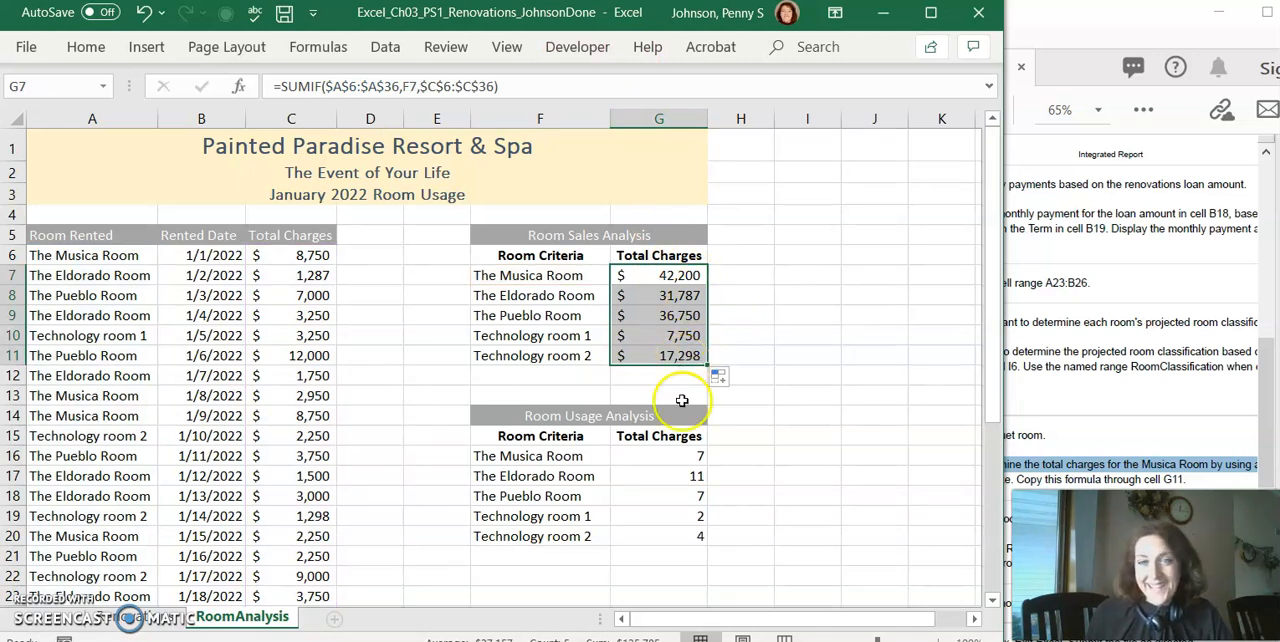
{"action": "left_click", "coordinate": [658, 456]}
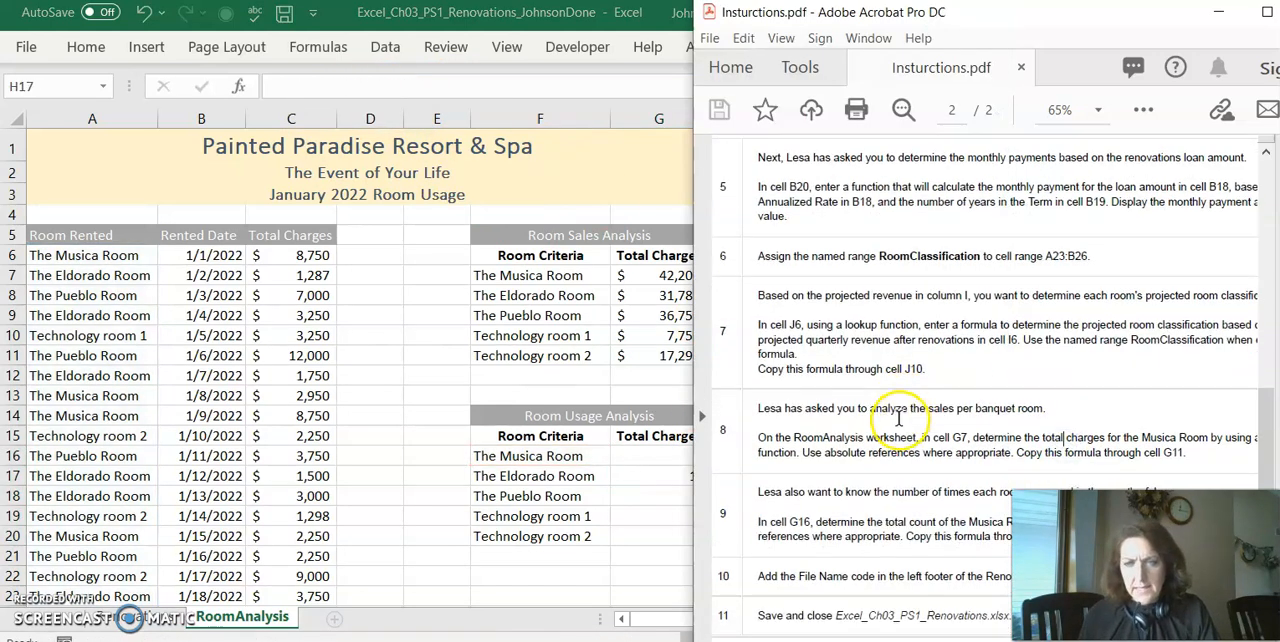
{"action": "scroll", "scroll_direction": "down", "scroll_amount": 3}
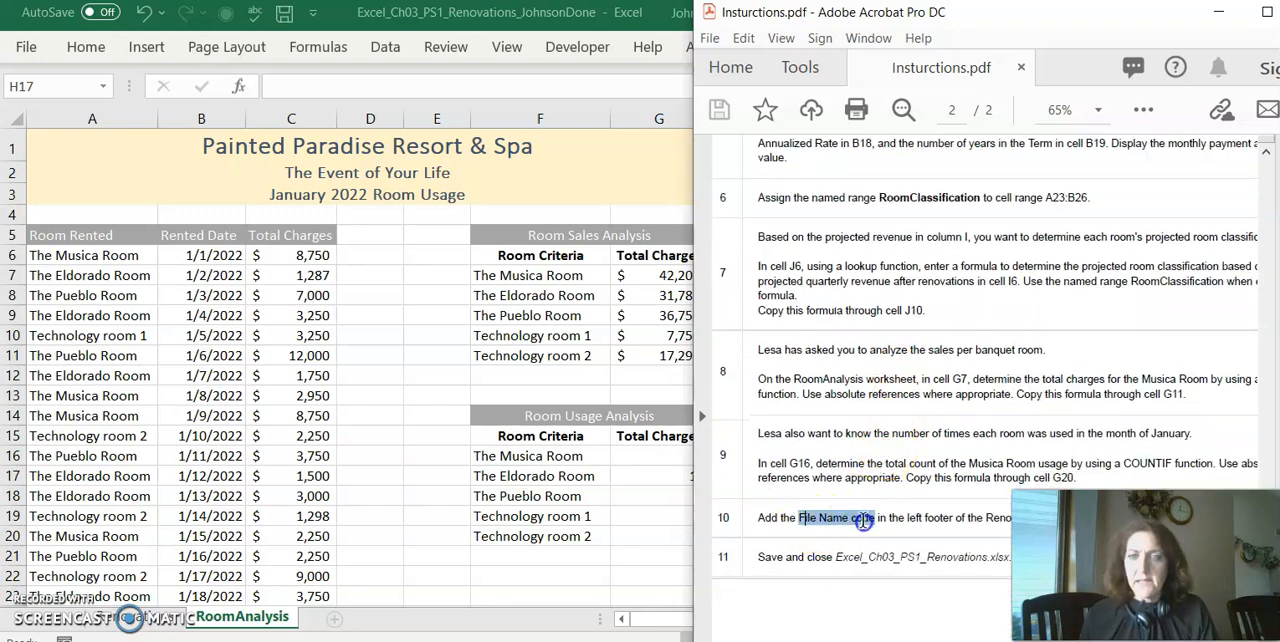